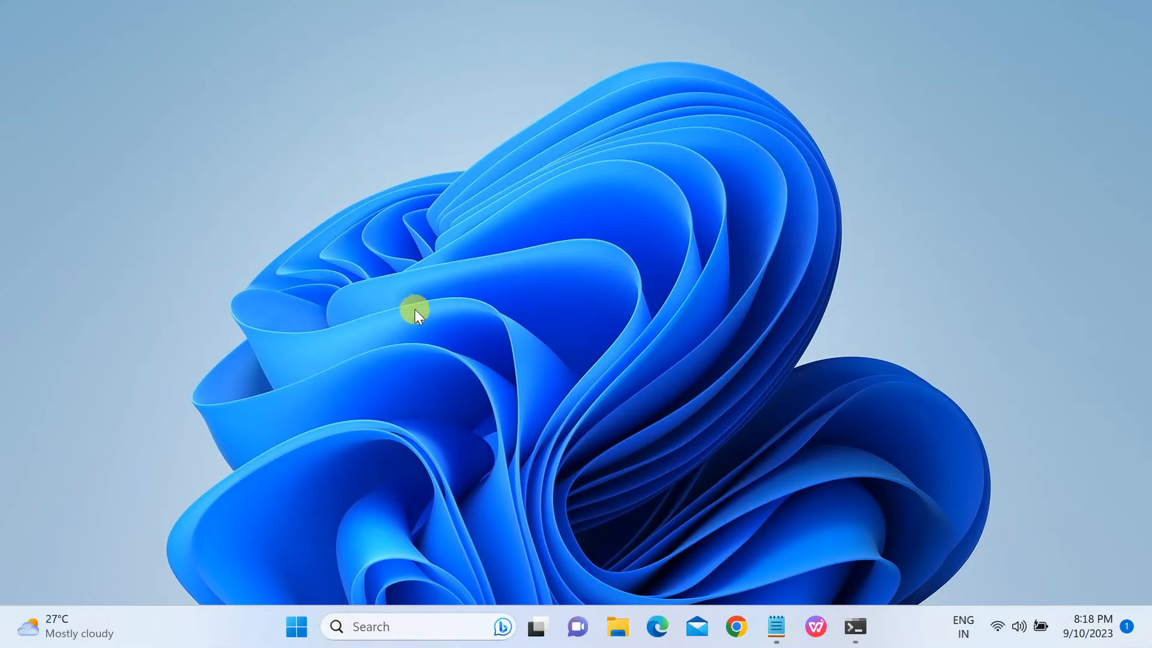
mouse_move(378, 345)
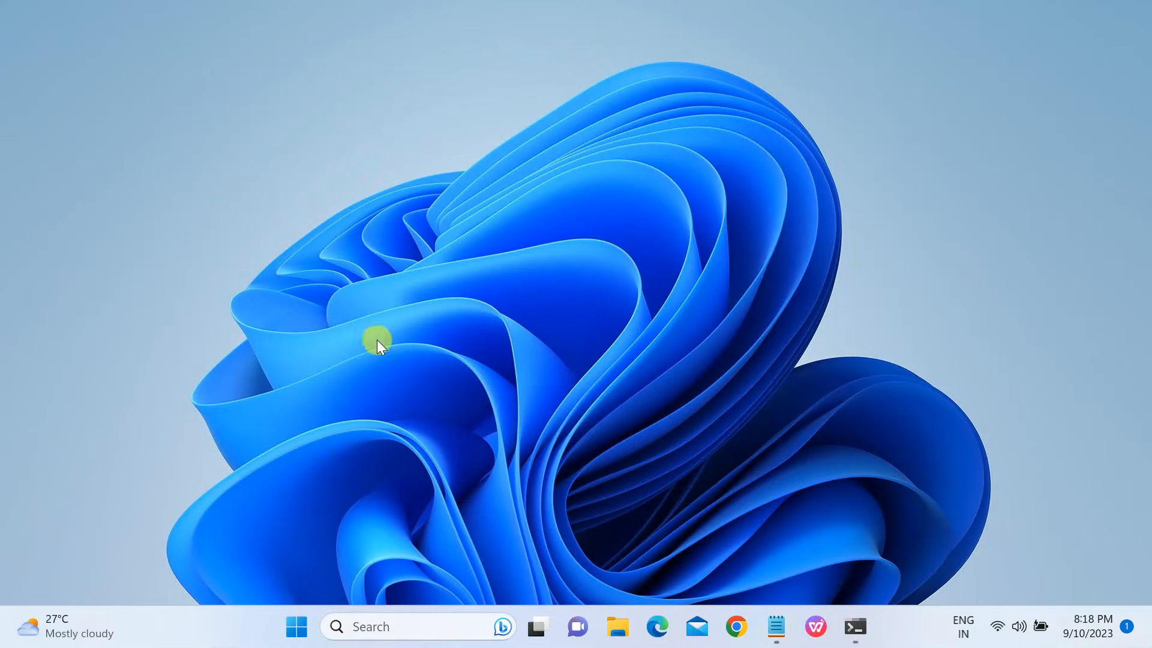
mouse_move(947, 556)
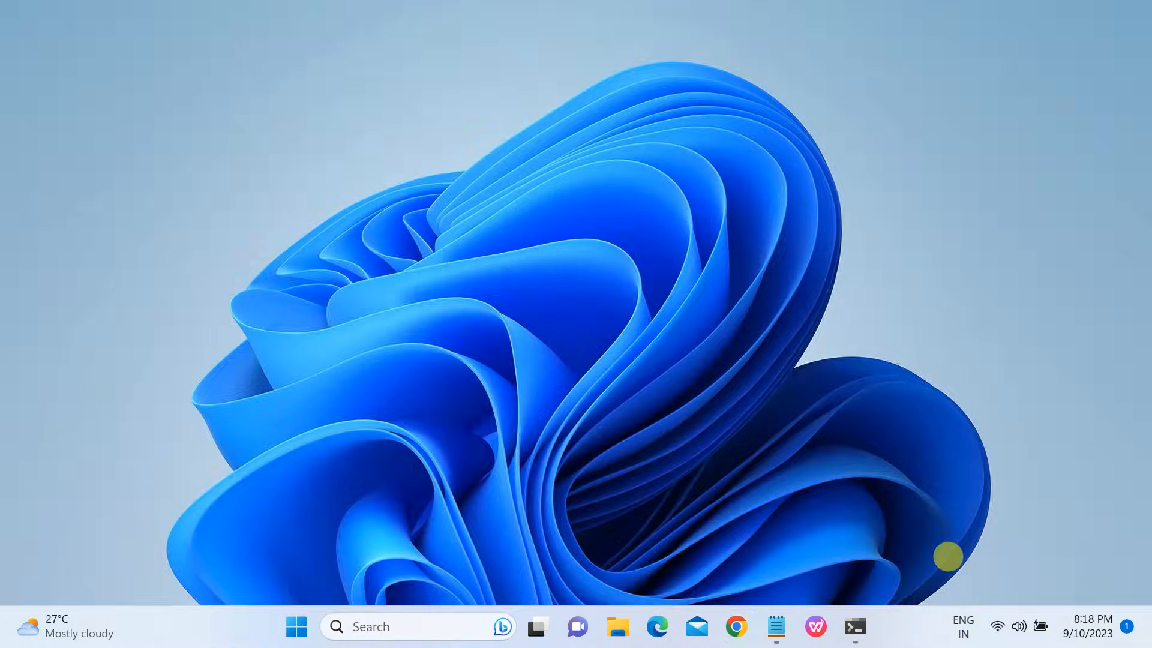
Launch Chrome and open google.com and a Lenovo driver search in new tabs, hitting ERR_TIMED_OUT.
left_click(735, 626)
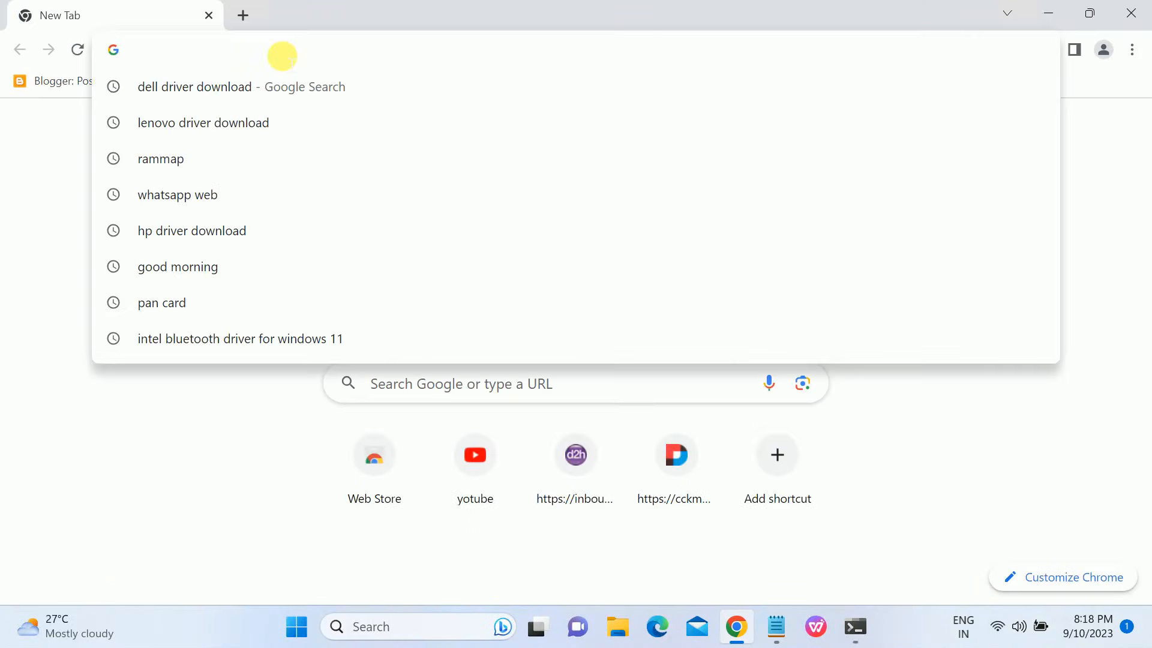
type("goo")
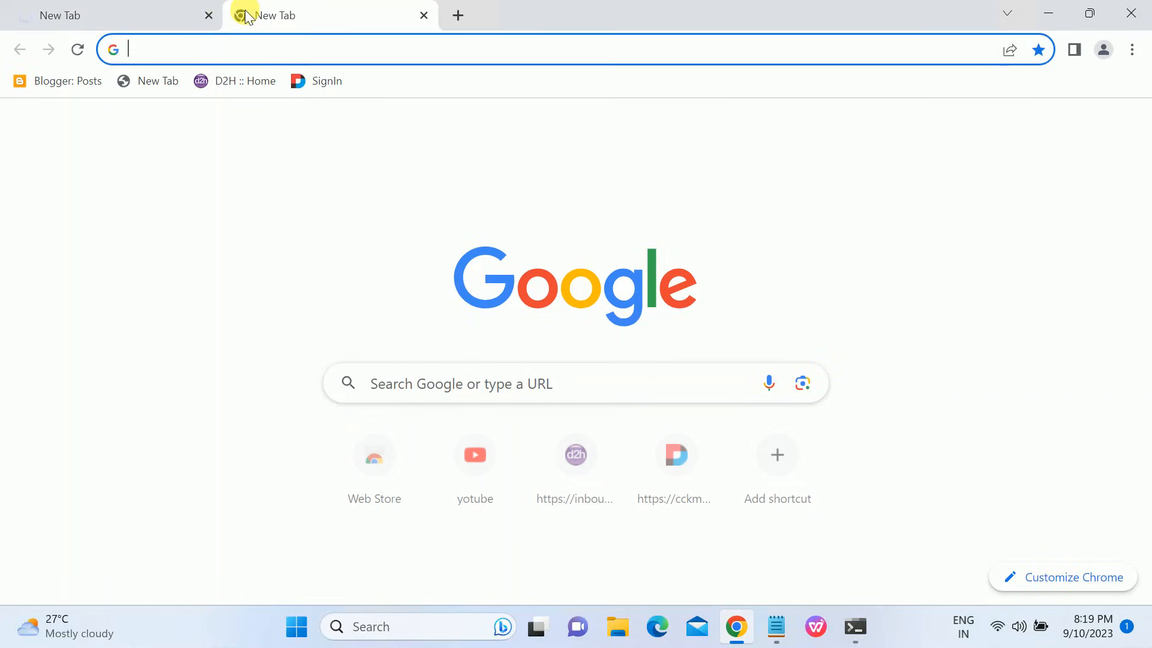
left_click(558, 48)
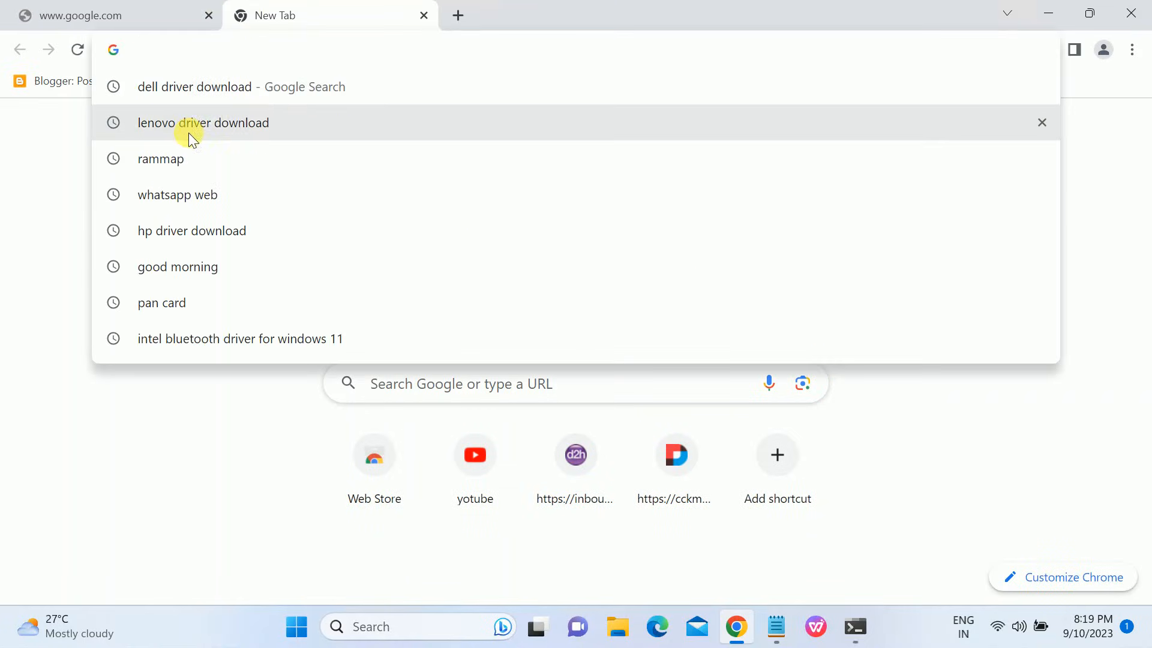
left_click(204, 122)
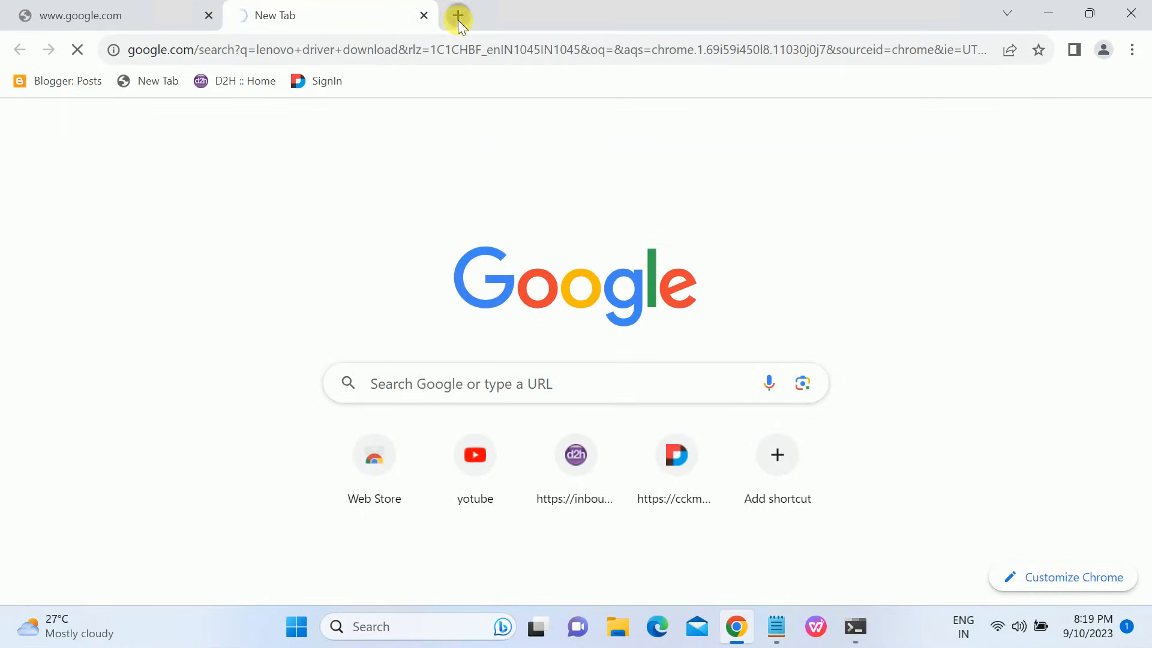
left_click(457, 14)
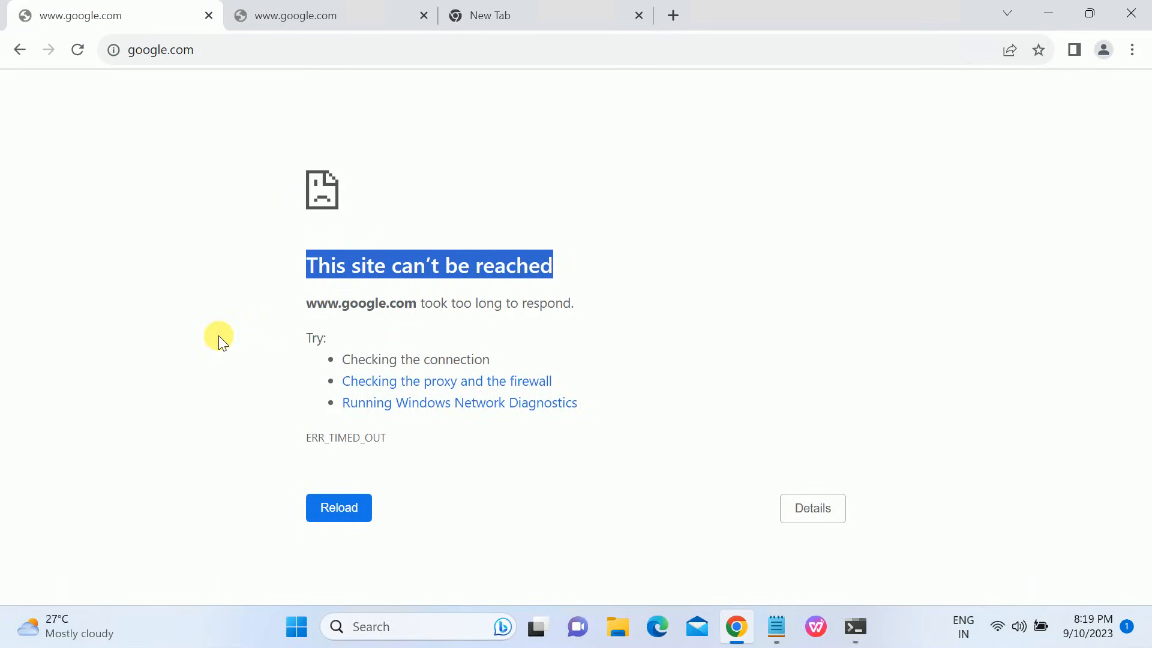
mouse_move(947, 604)
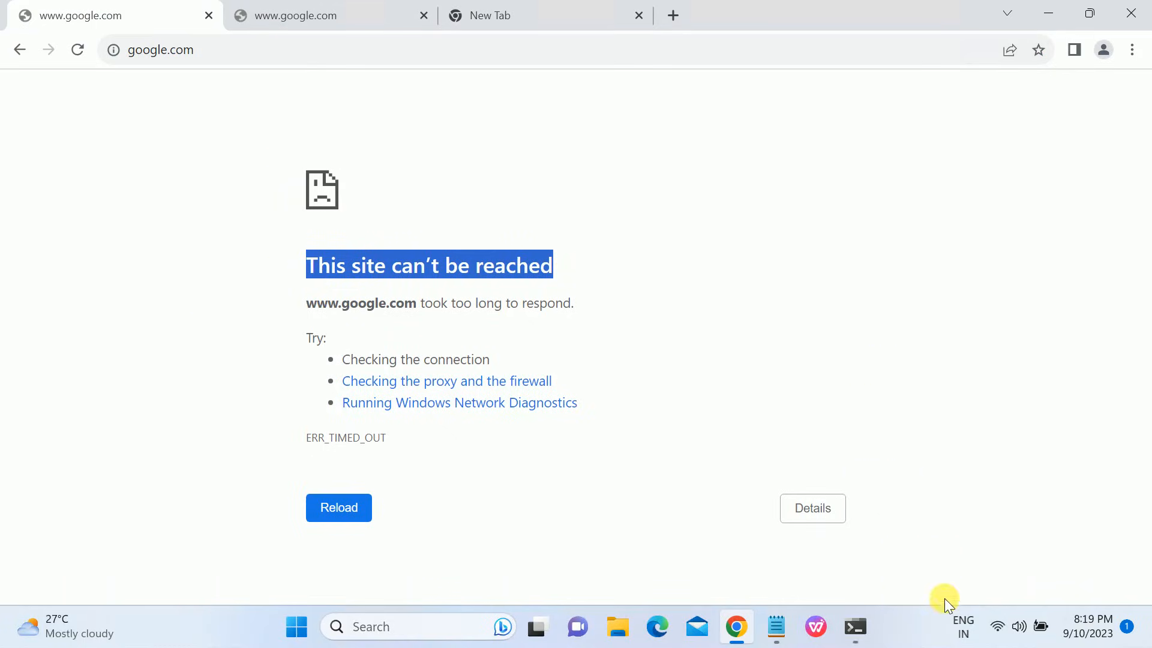
mouse_move(333, 51)
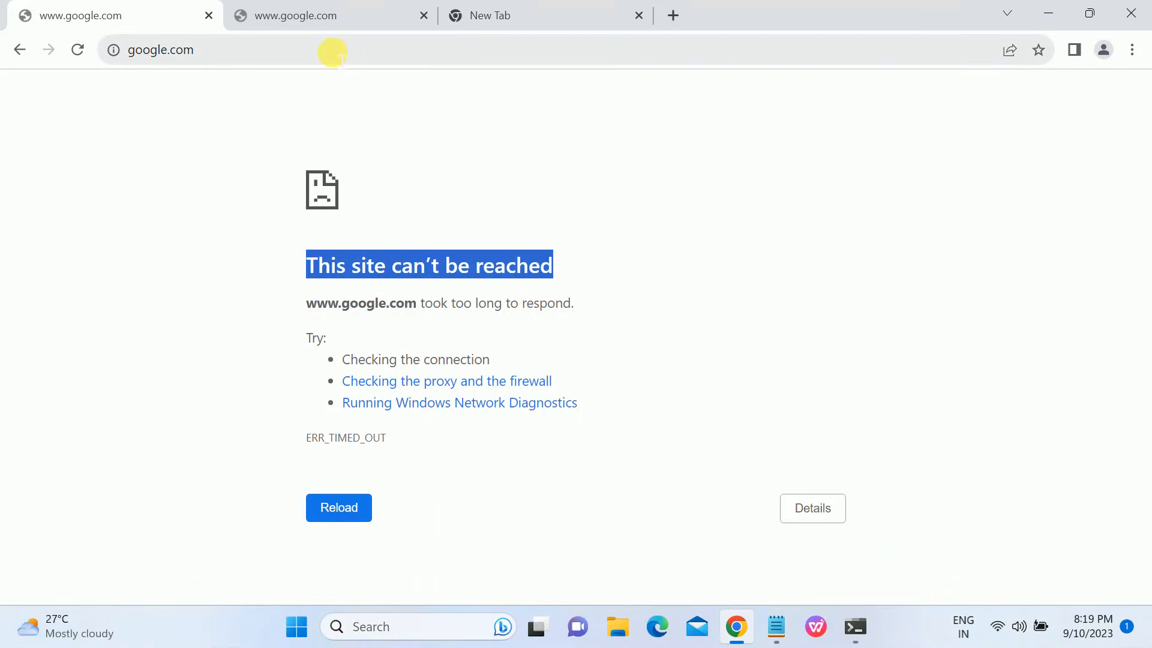
mouse_move(298, 74)
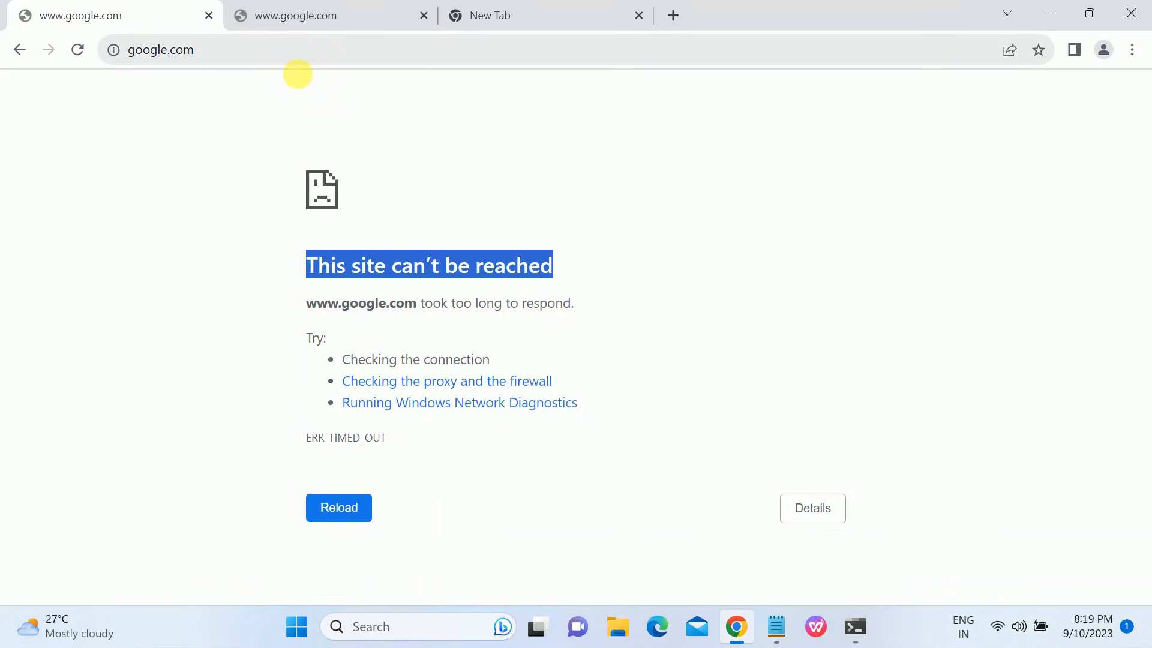
mouse_move(224, 114)
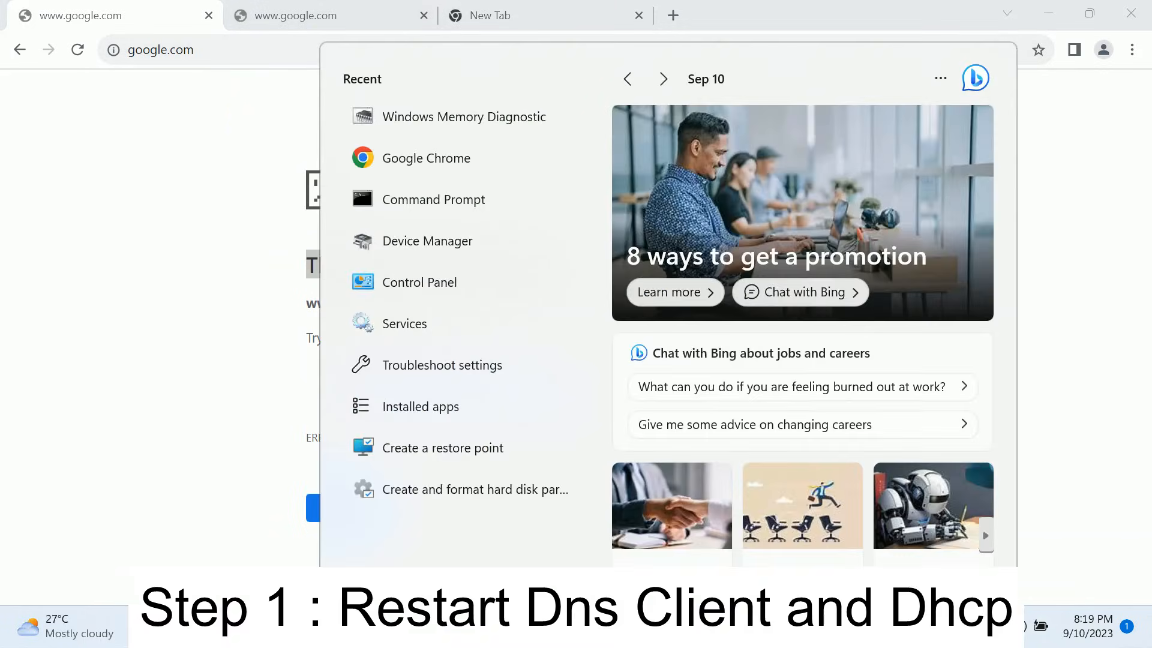
Search Windows for "services" to reach the Services app.
type("services")
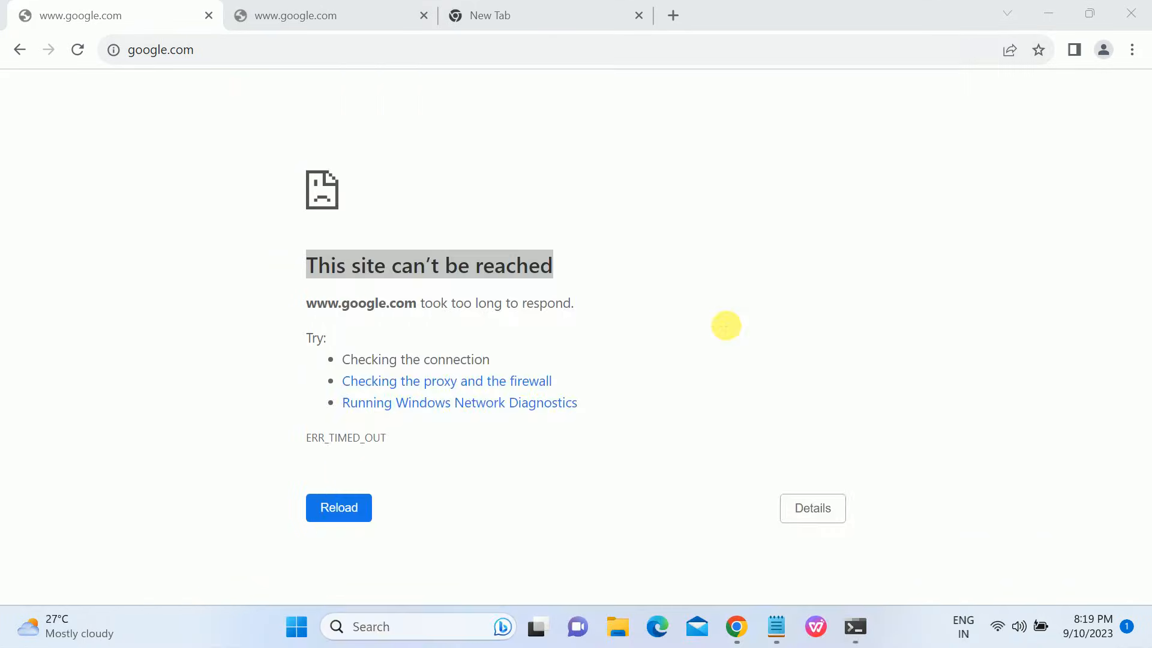
mouse_move(553, 294)
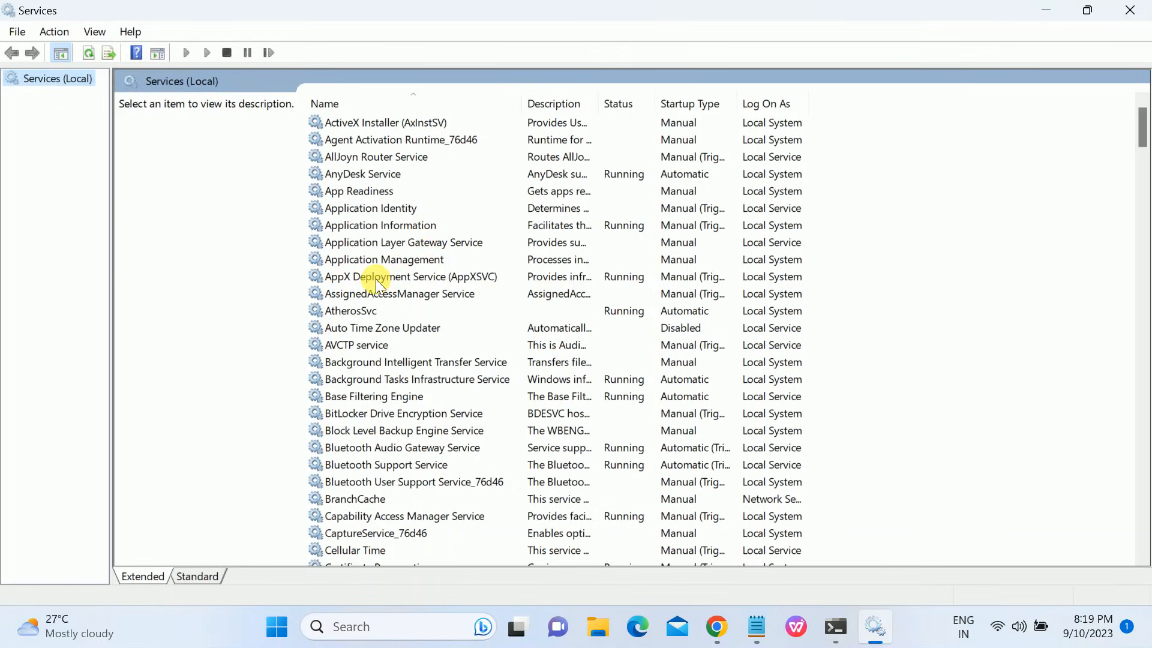
Attempt to restart the DHCP Client service with its dependents, refused with access denied.
left_click(409, 276)
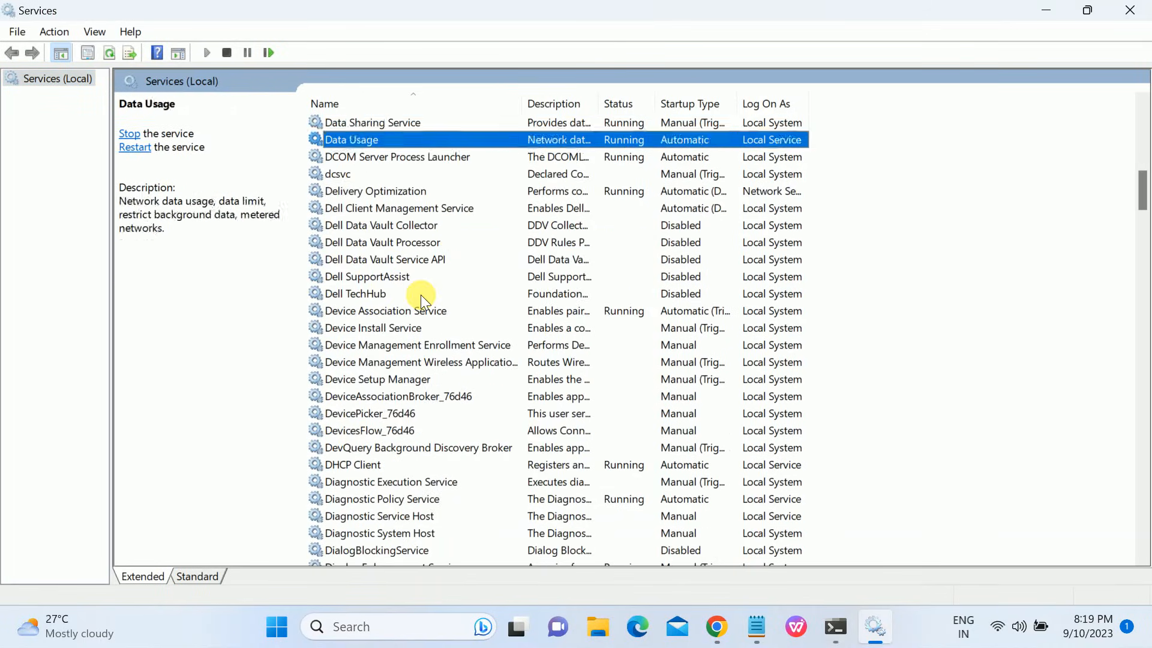
left_click(367, 276)
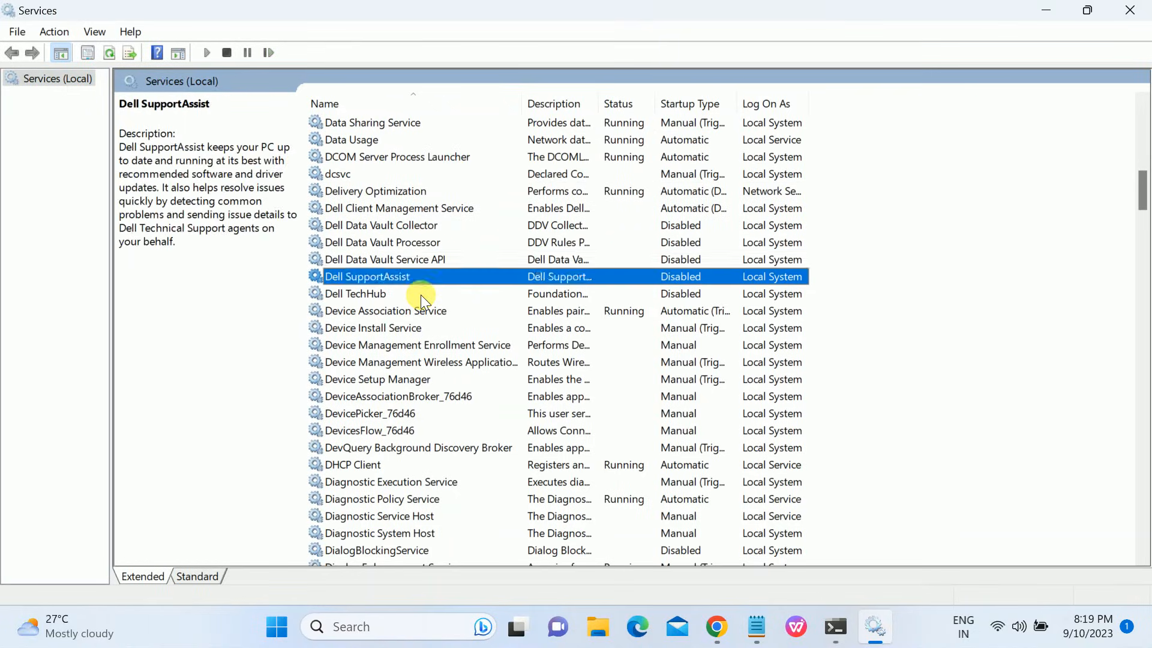
left_click(418, 345)
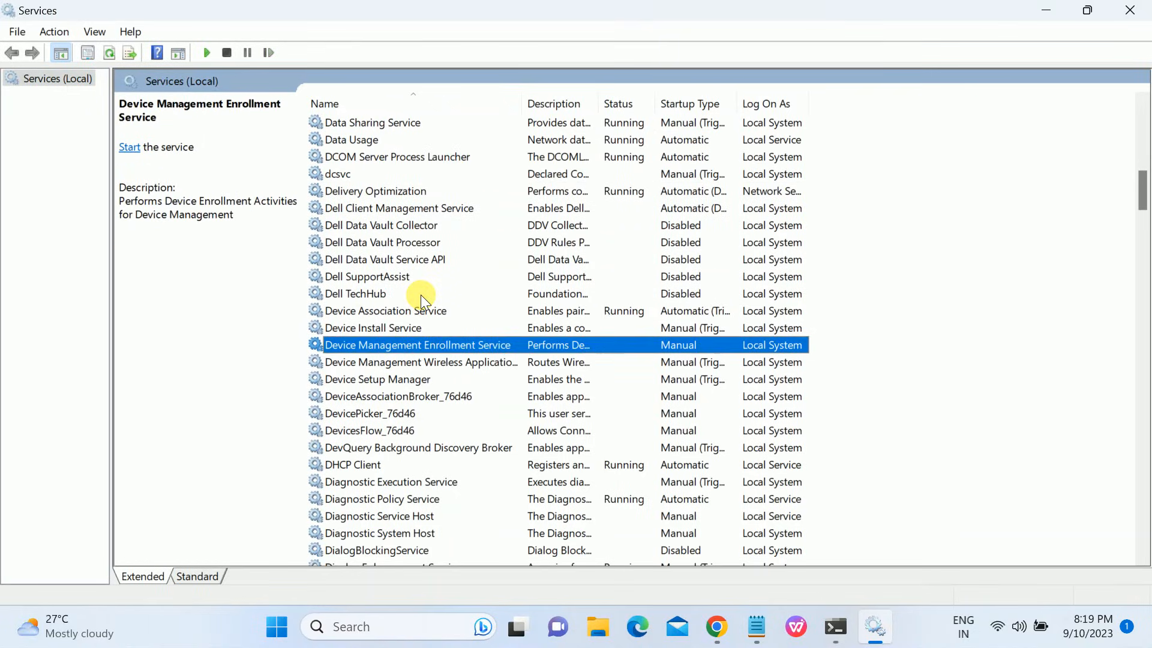
left_click(398, 396)
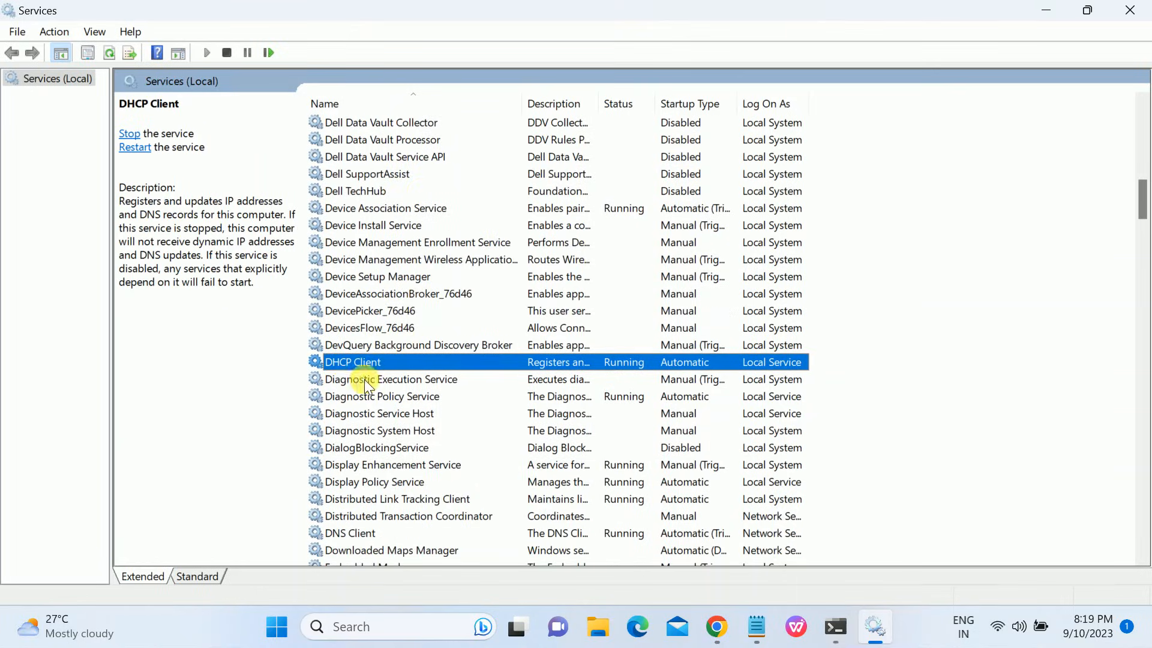
mouse_move(297, 331)
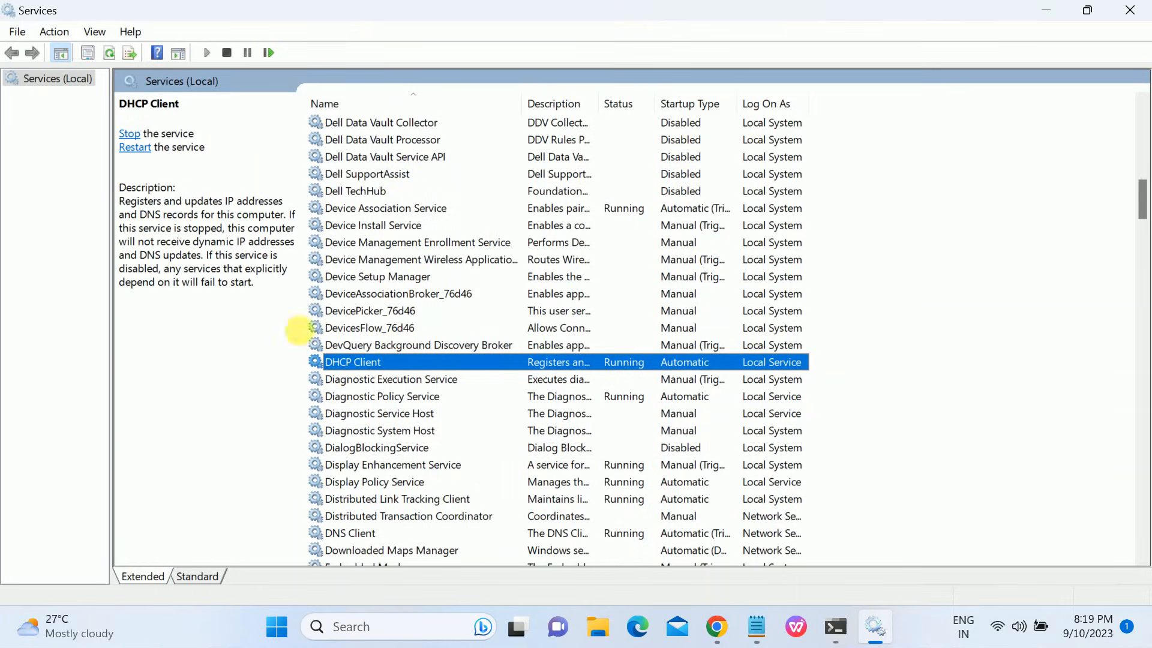
left_click(135, 147)
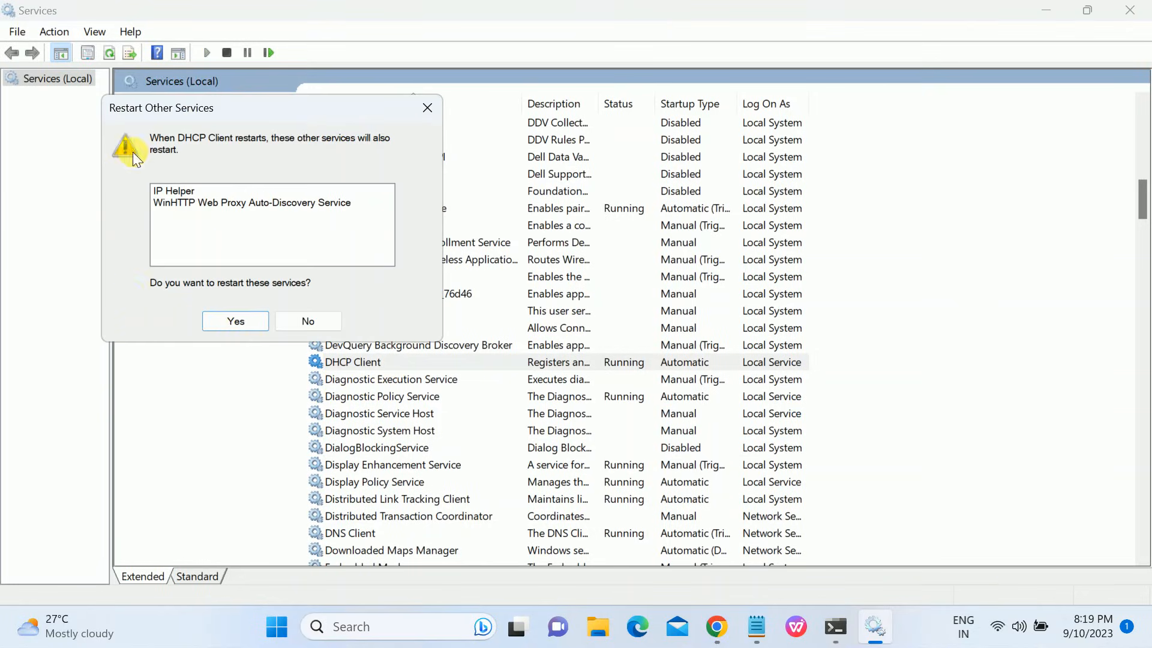
left_click(235, 322)
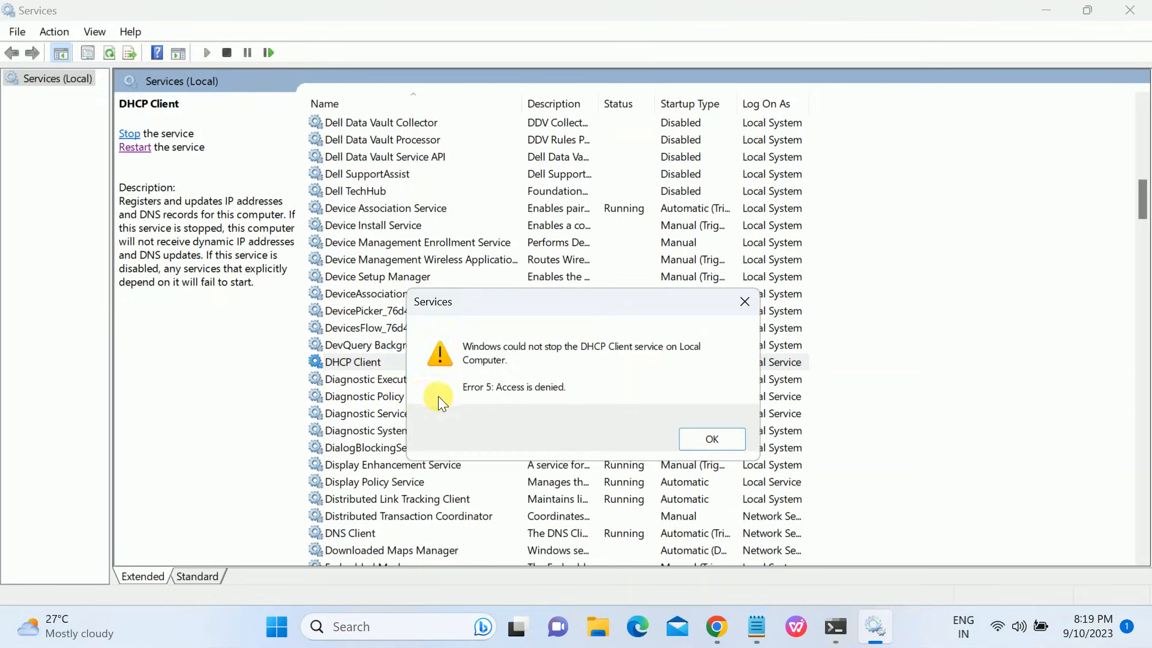
left_click(710, 439)
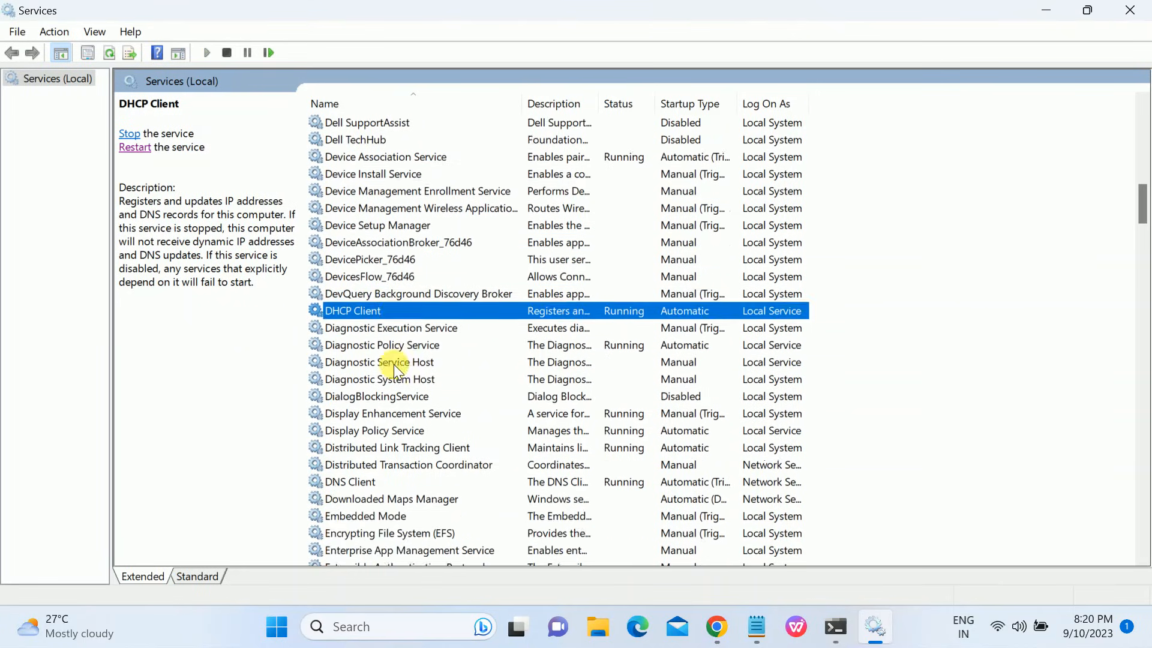
Locate the DNS Client service and bring up its Properties.
scroll("down", 3)
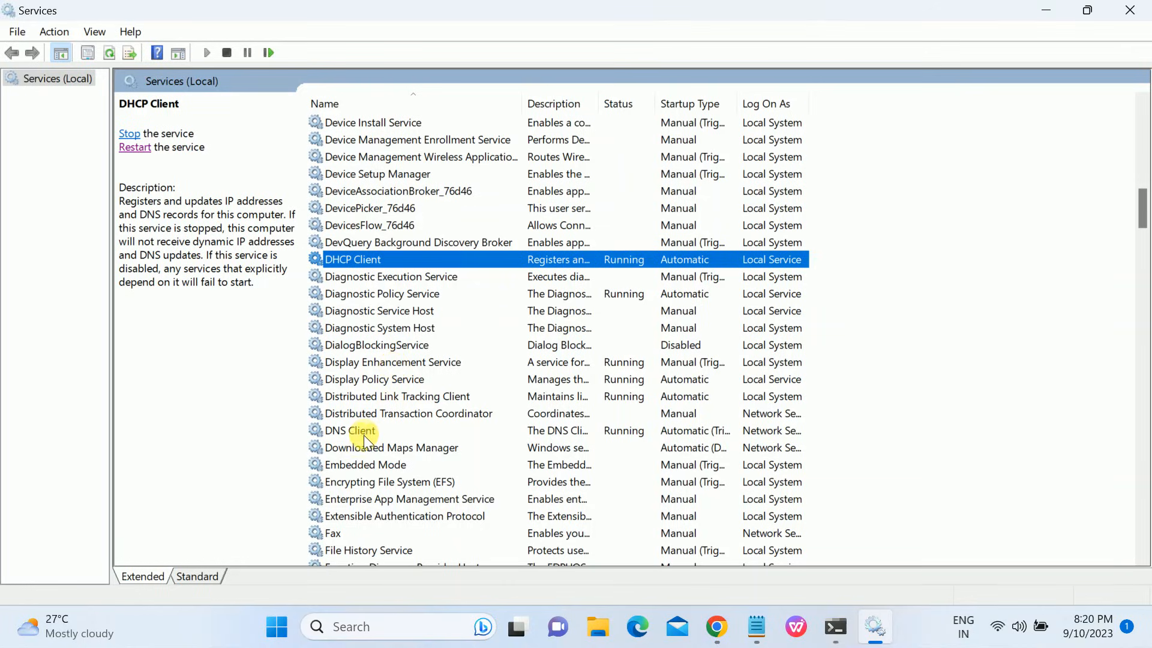
left_click(349, 429)
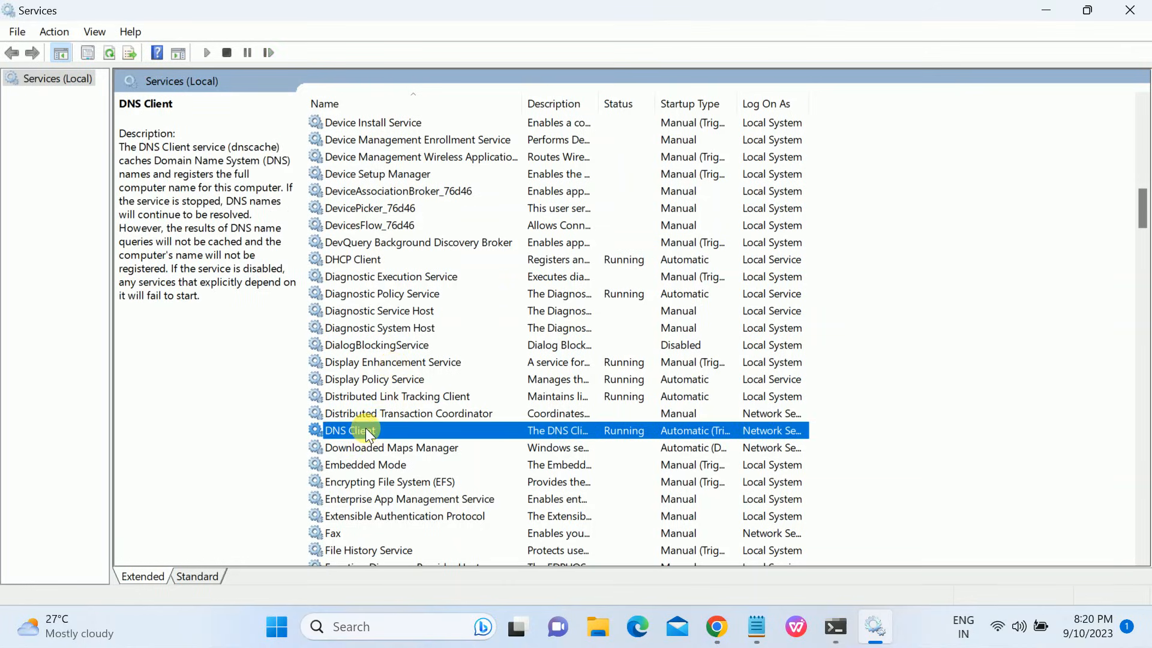
double_click(360, 429)
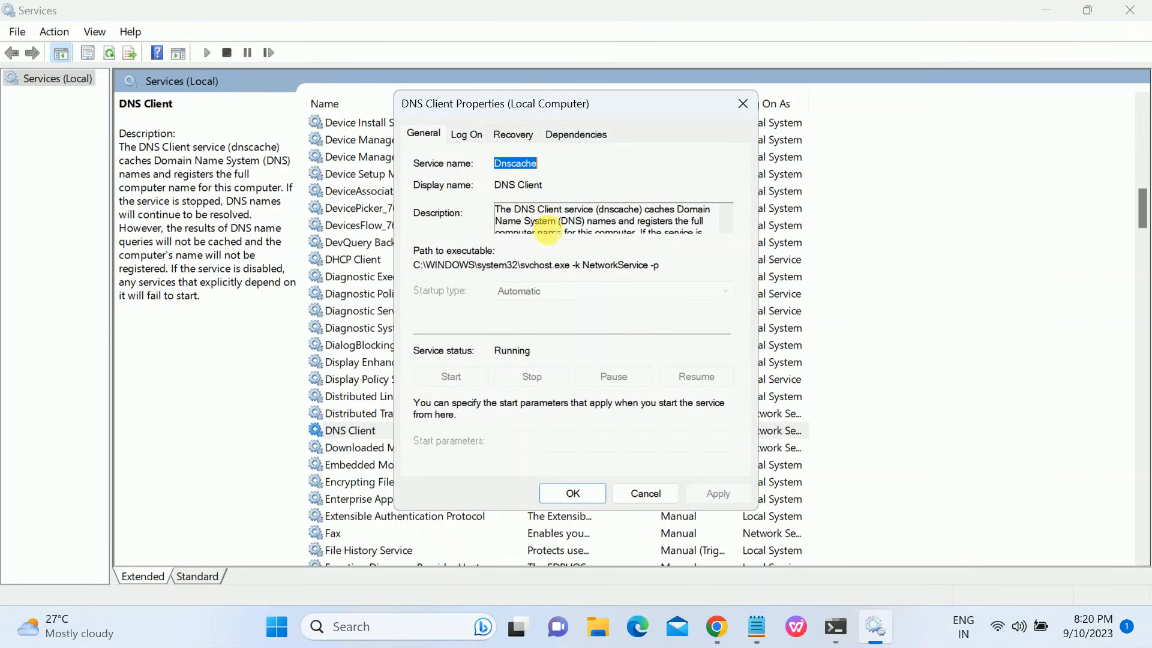
mouse_move(470, 402)
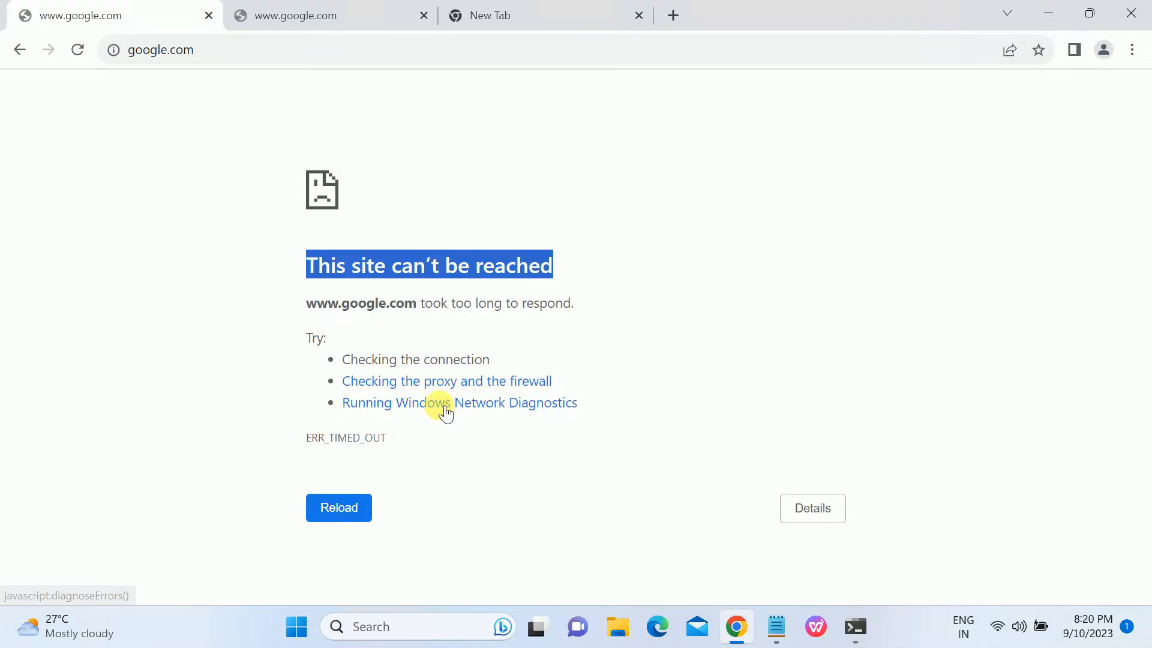
mouse_move(275, 431)
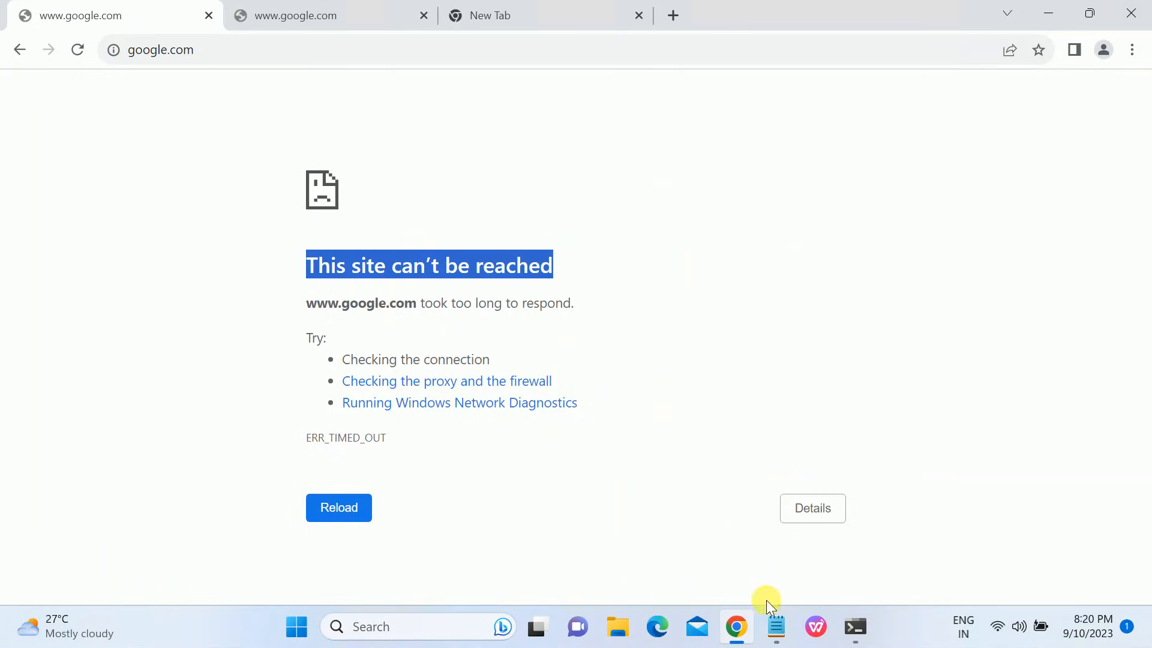
mouse_move(368, 626)
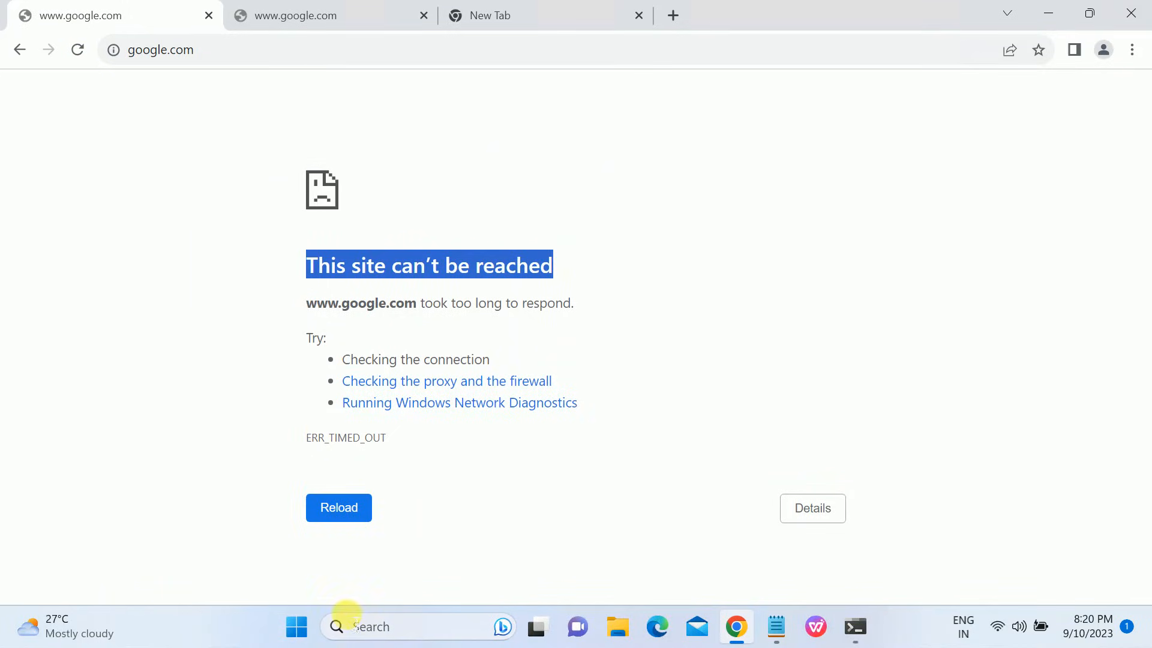
mouse_move(343, 626)
type("cmd")
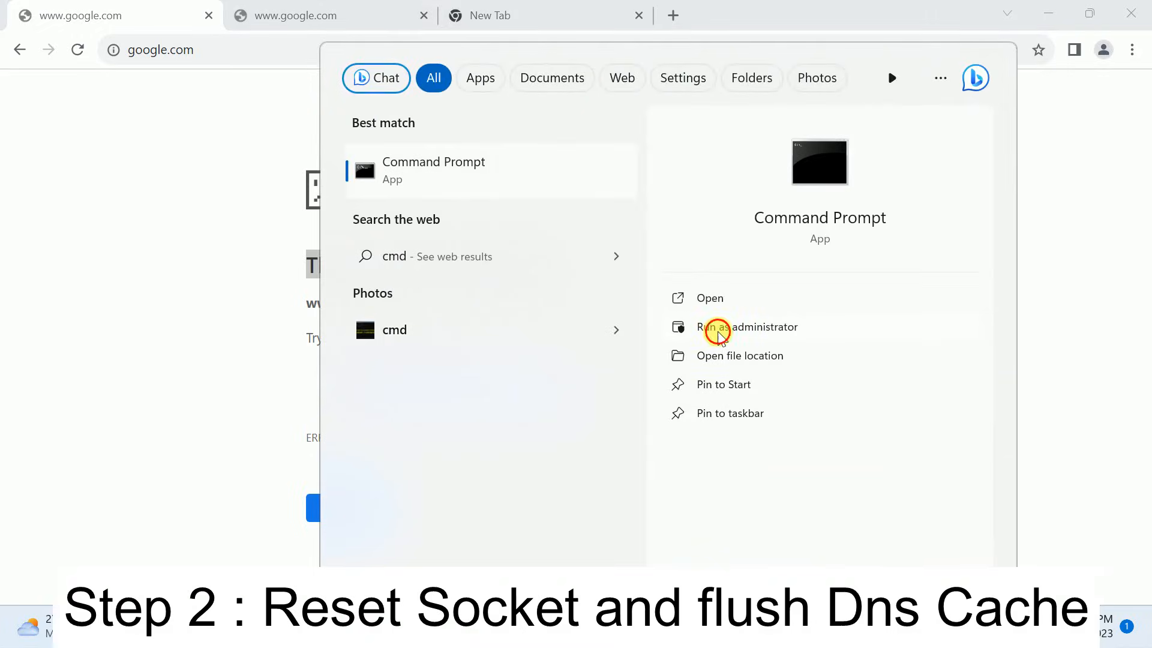
Launch Command Prompt with administrator rights from Windows Search.
left_click(748, 327)
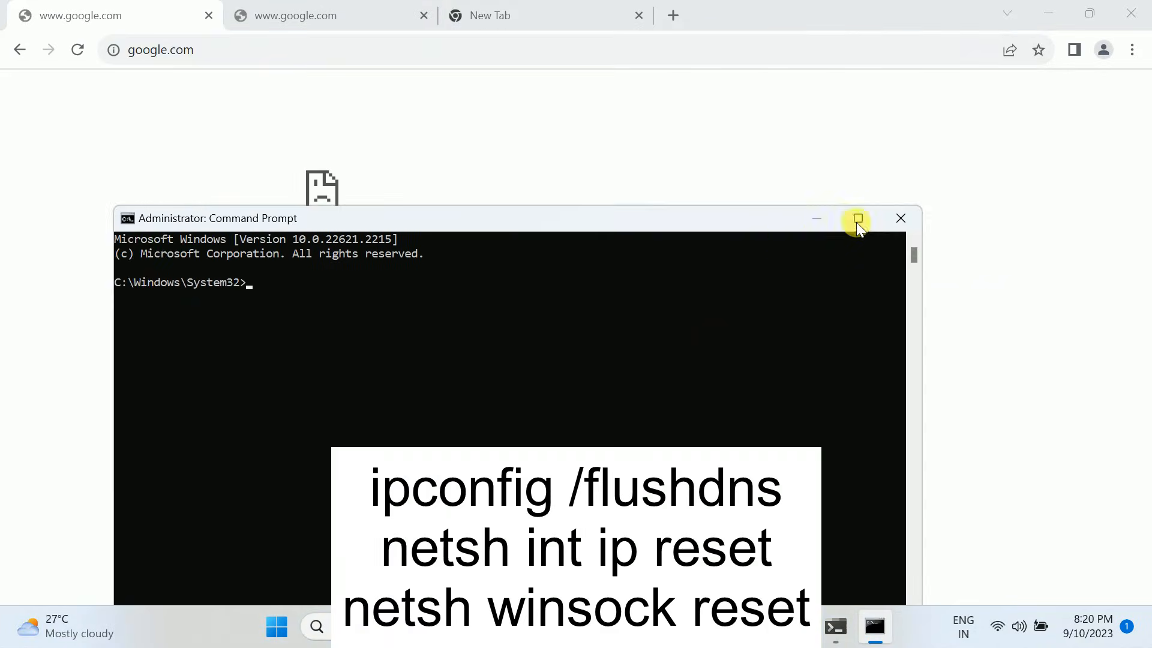
Run ipconfig /flushdns, netsh int ip reset and netsh winsock reset in the maximized console.
left_click(857, 218)
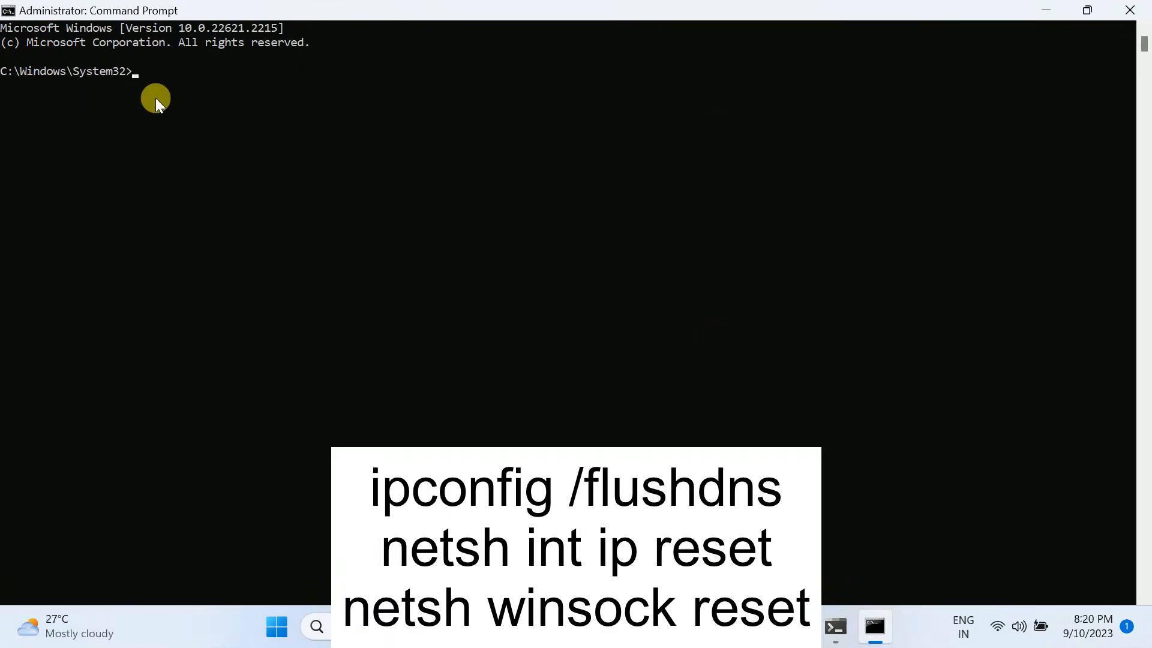
type("ipconfig /")
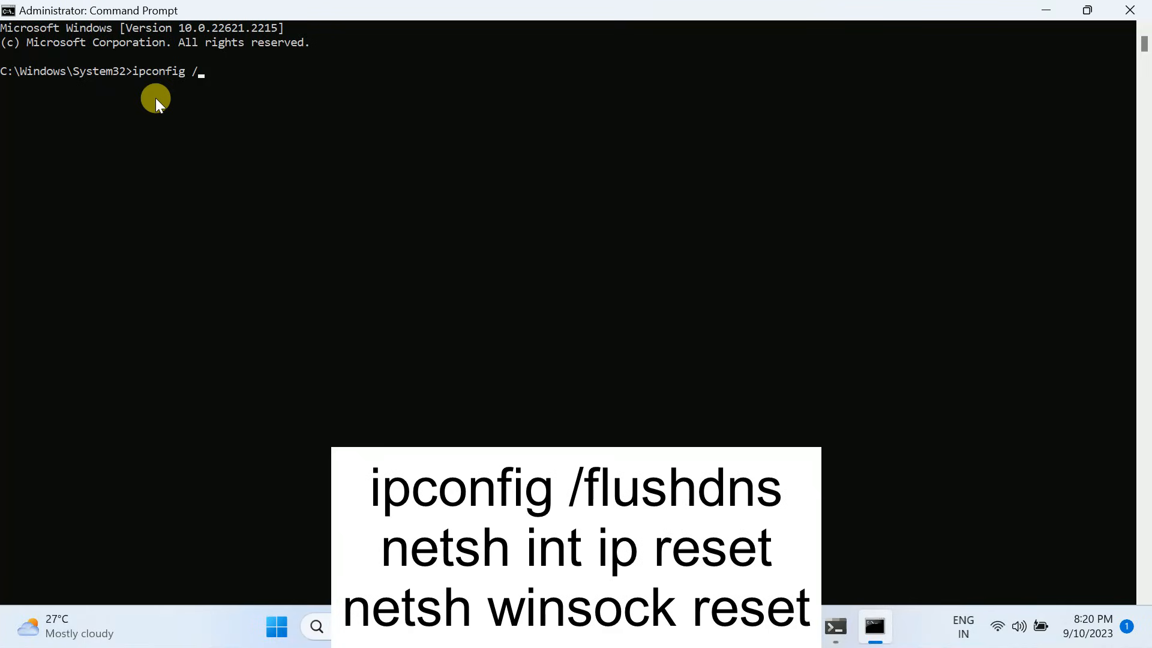
type("flushdns")
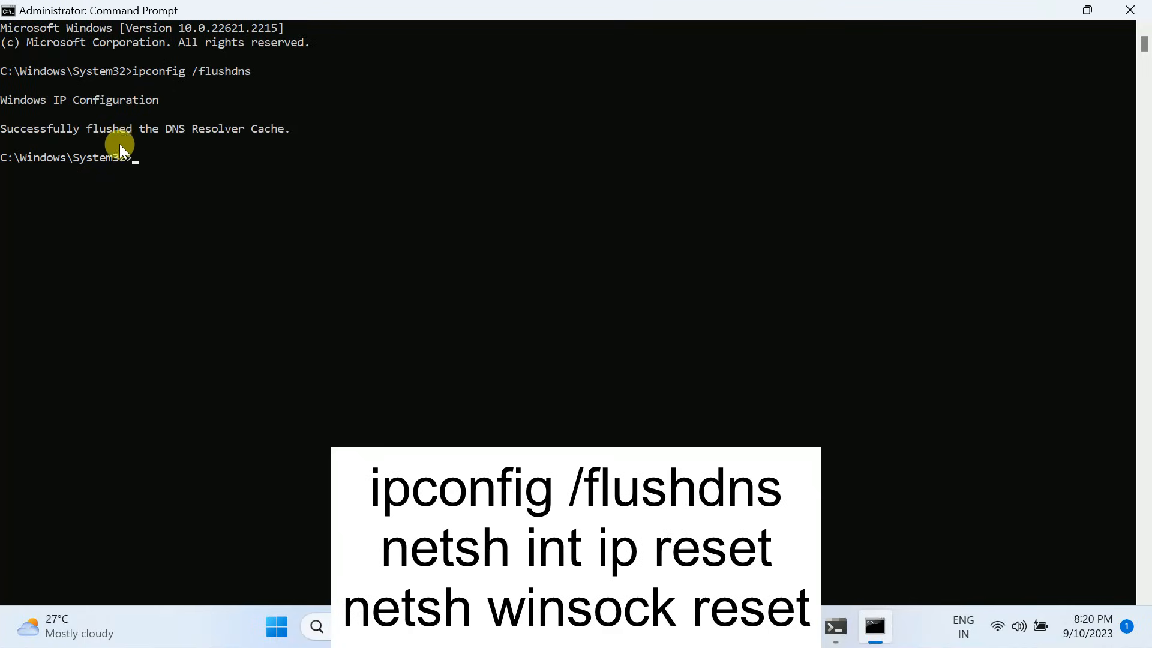
mouse_move(176, 99)
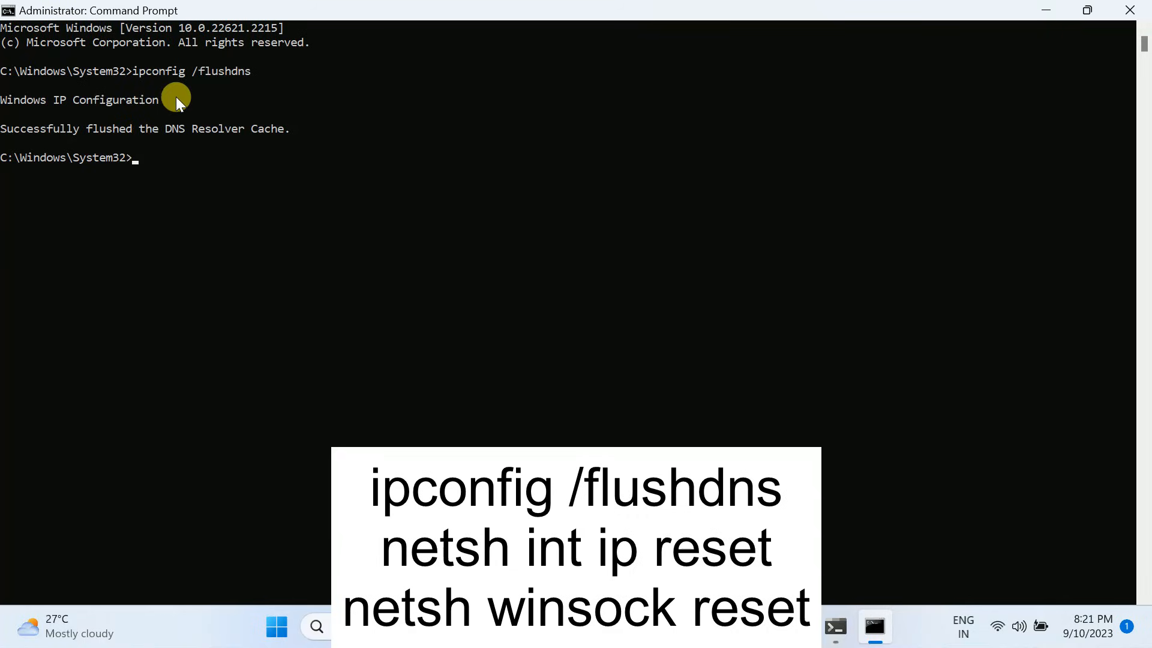
mouse_move(18, 143)
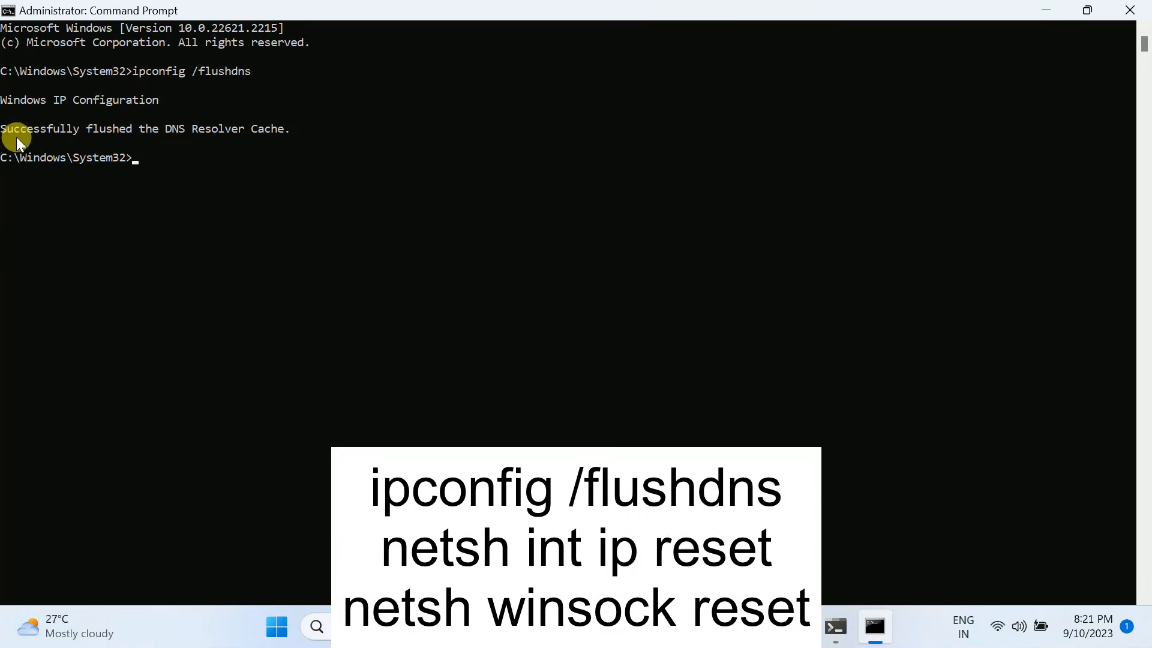
mouse_move(253, 139)
type("netsh winsock reset")
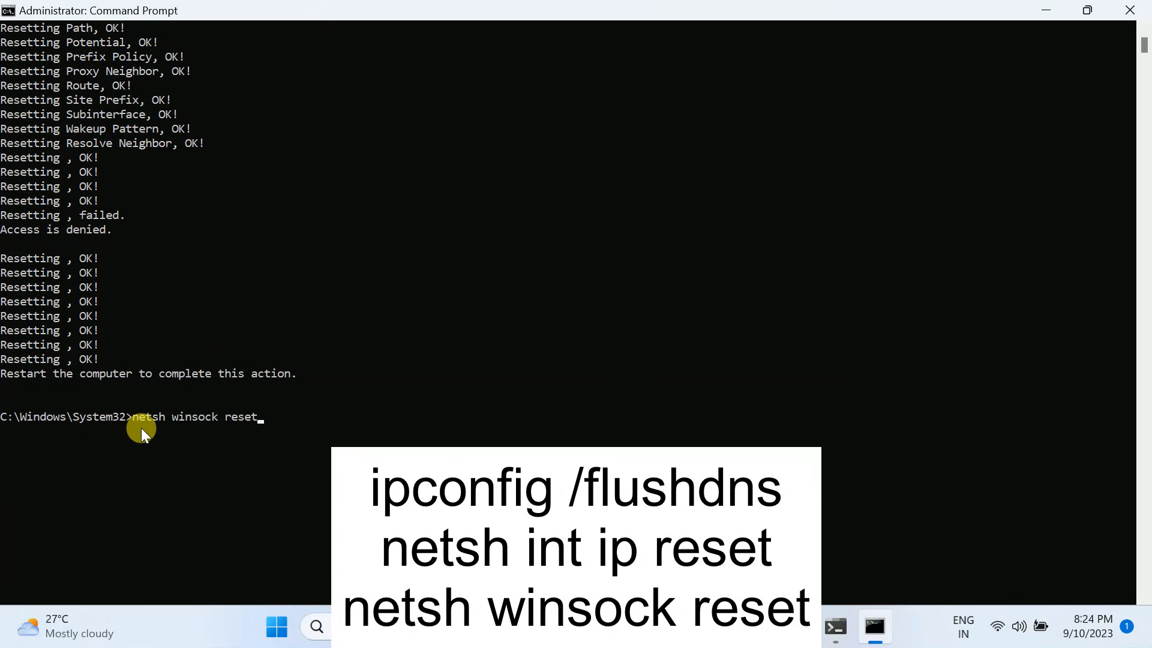
key("enter")
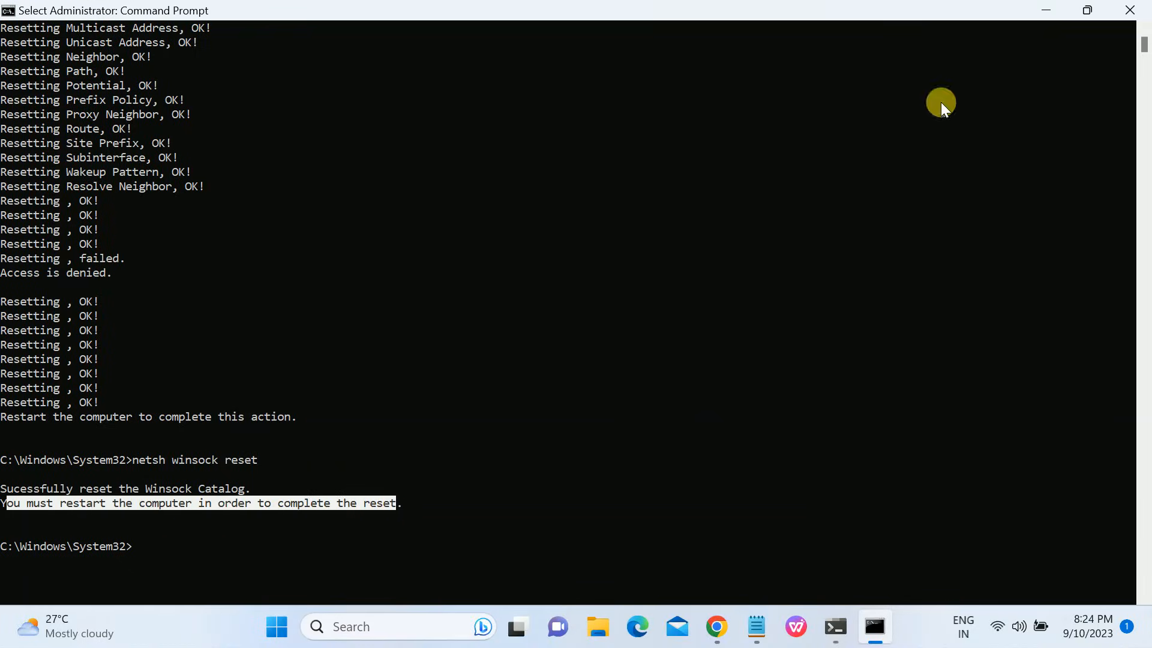
mouse_move(1052, 10)
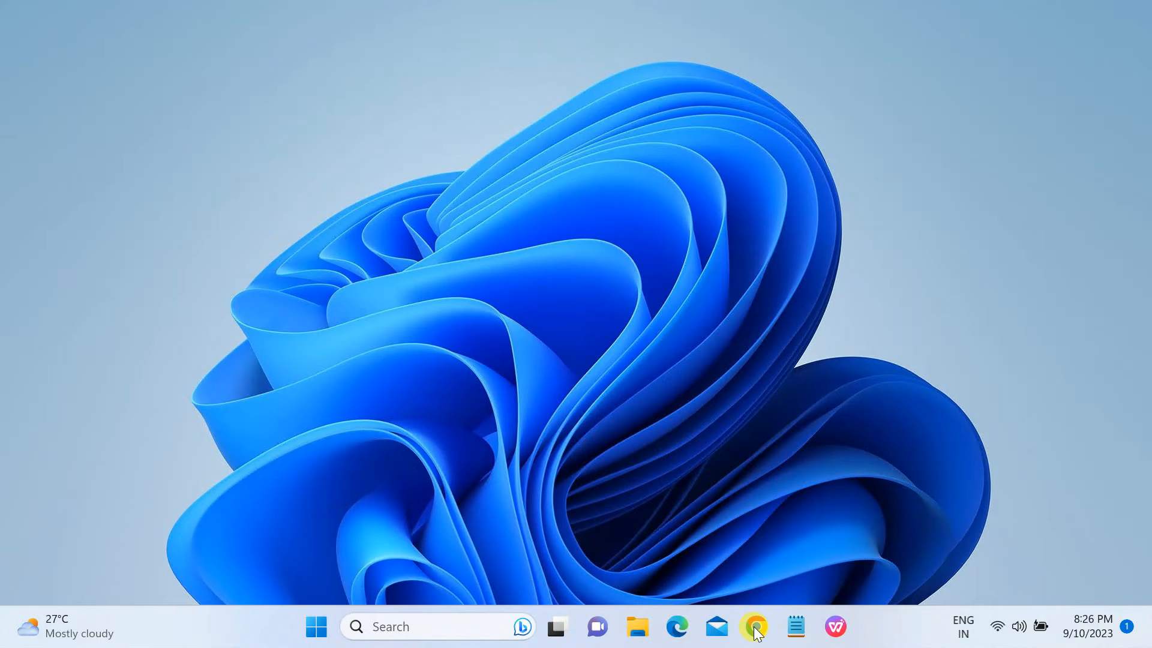
Relaunch Chrome and restore the three recently closed tabs, which still time out.
left_click(1130, 49)
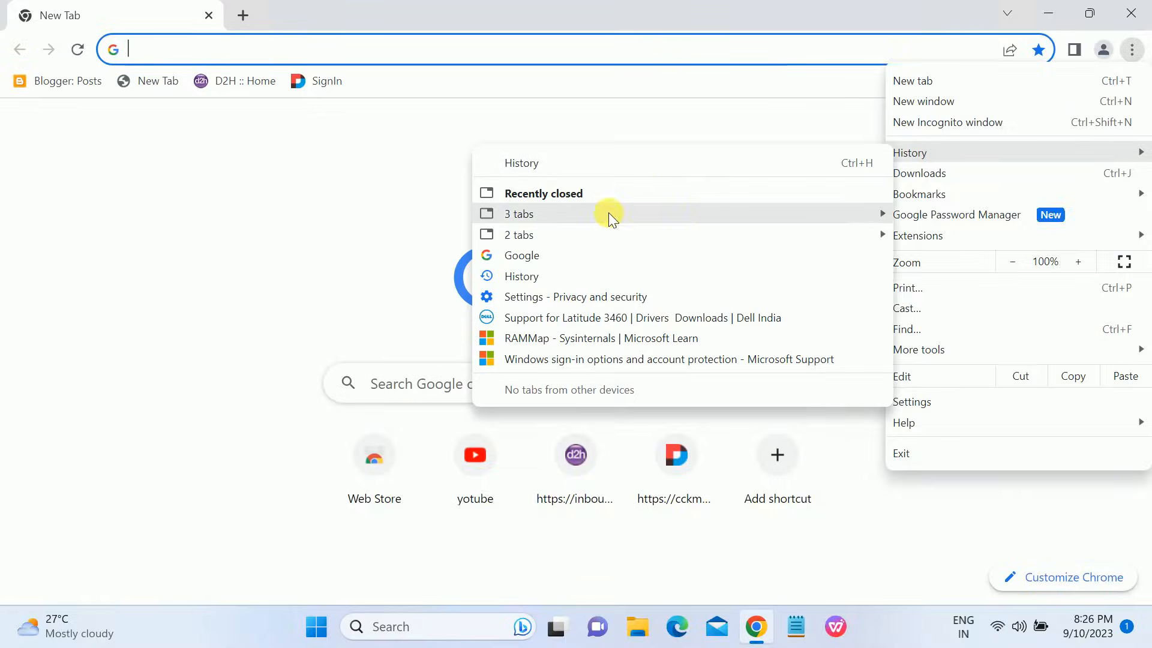
left_click(518, 214)
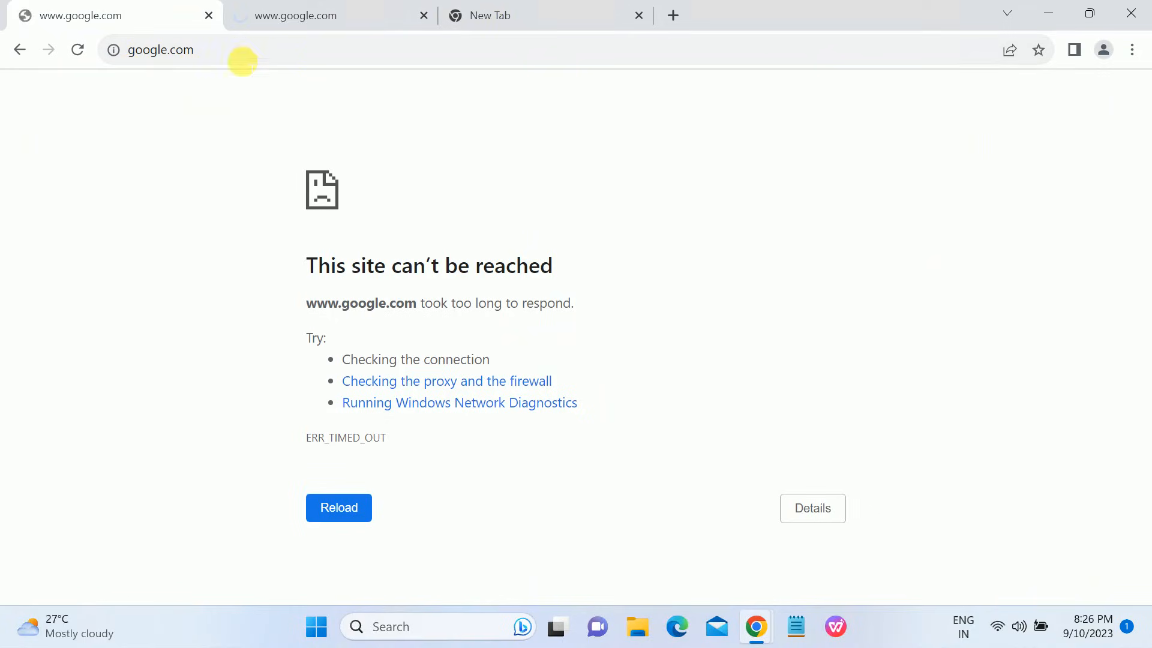
left_click(323, 15)
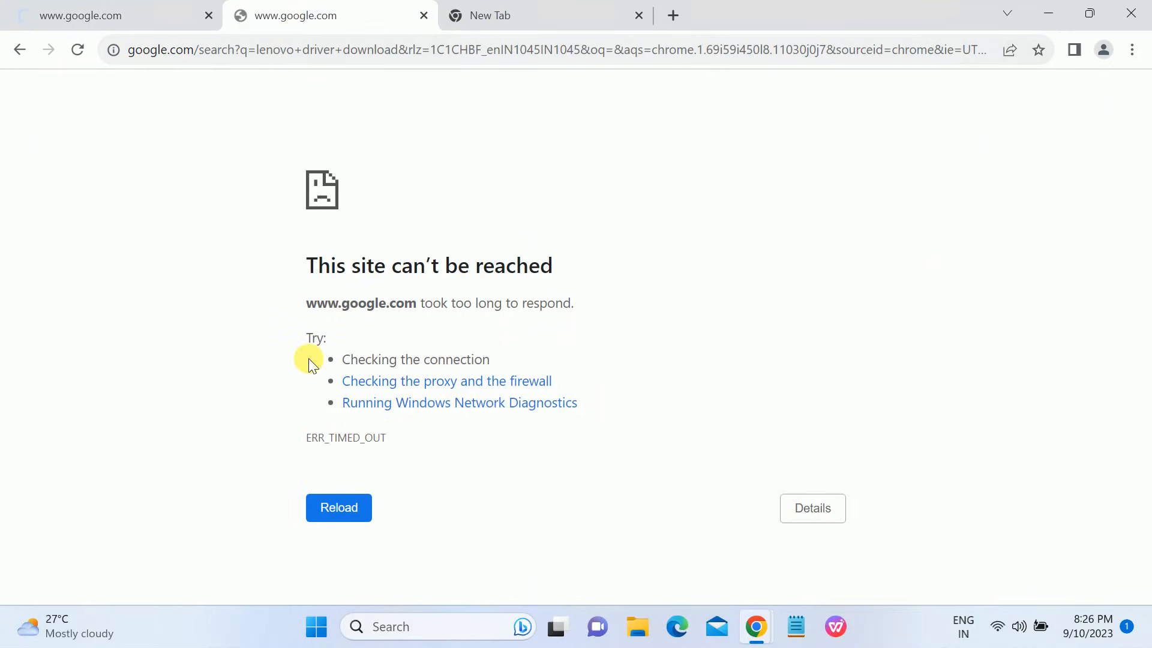
mouse_move(274, 274)
type("contr")
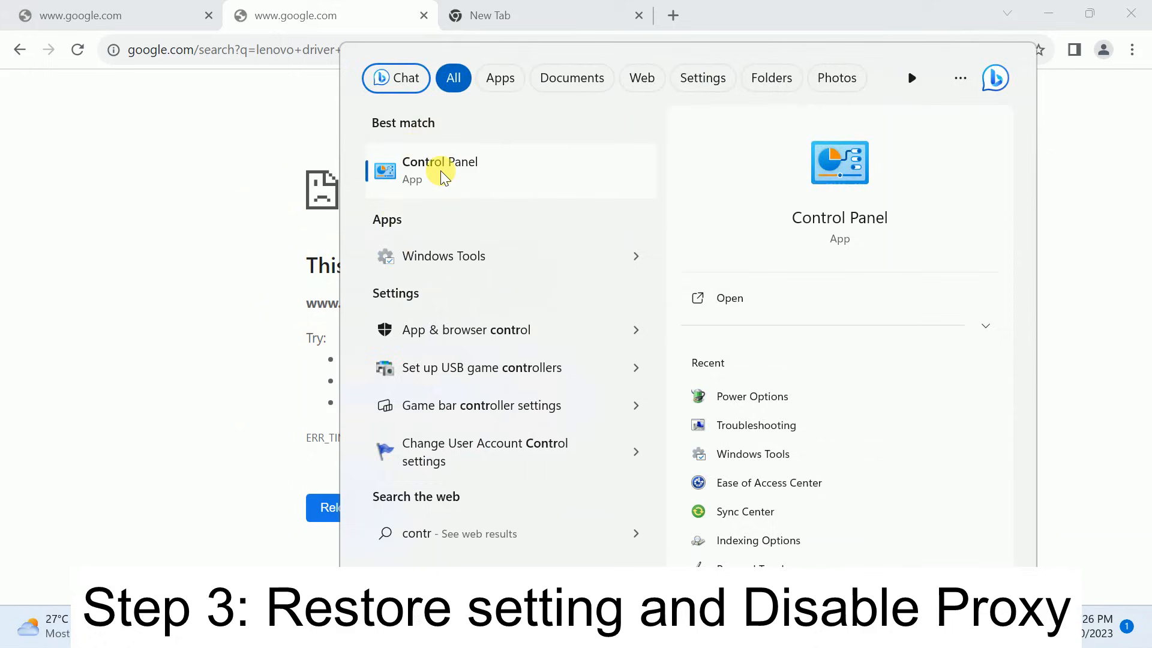
Launch Control Panel from search and keep its items shown as large icons.
left_click(440, 170)
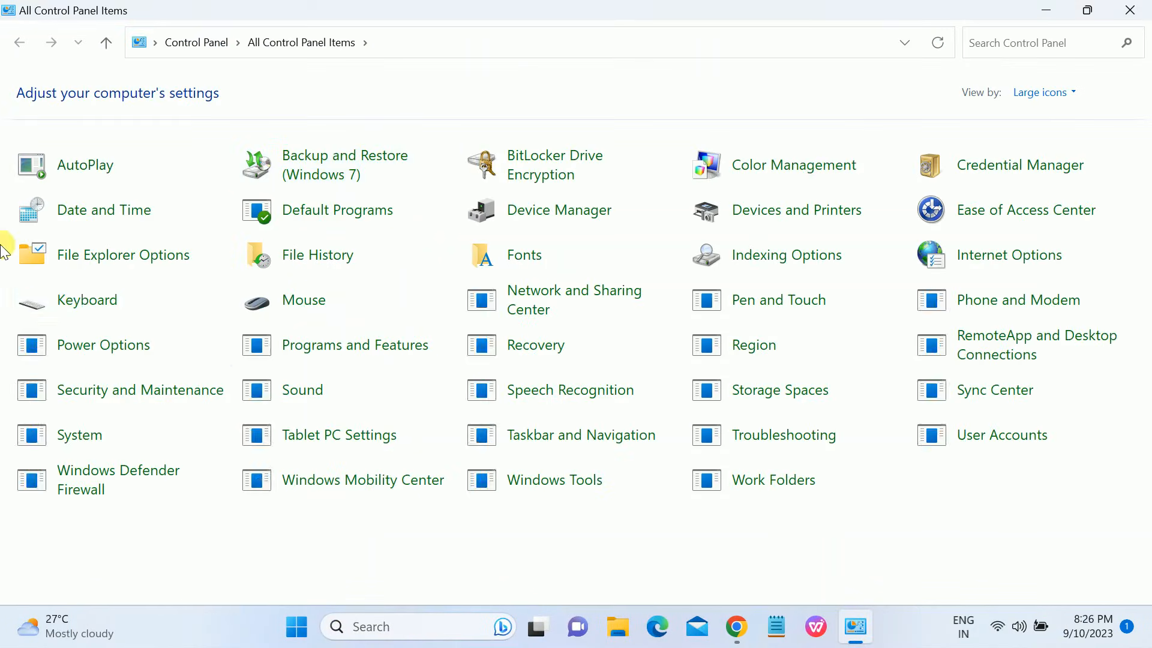
left_click(1039, 92)
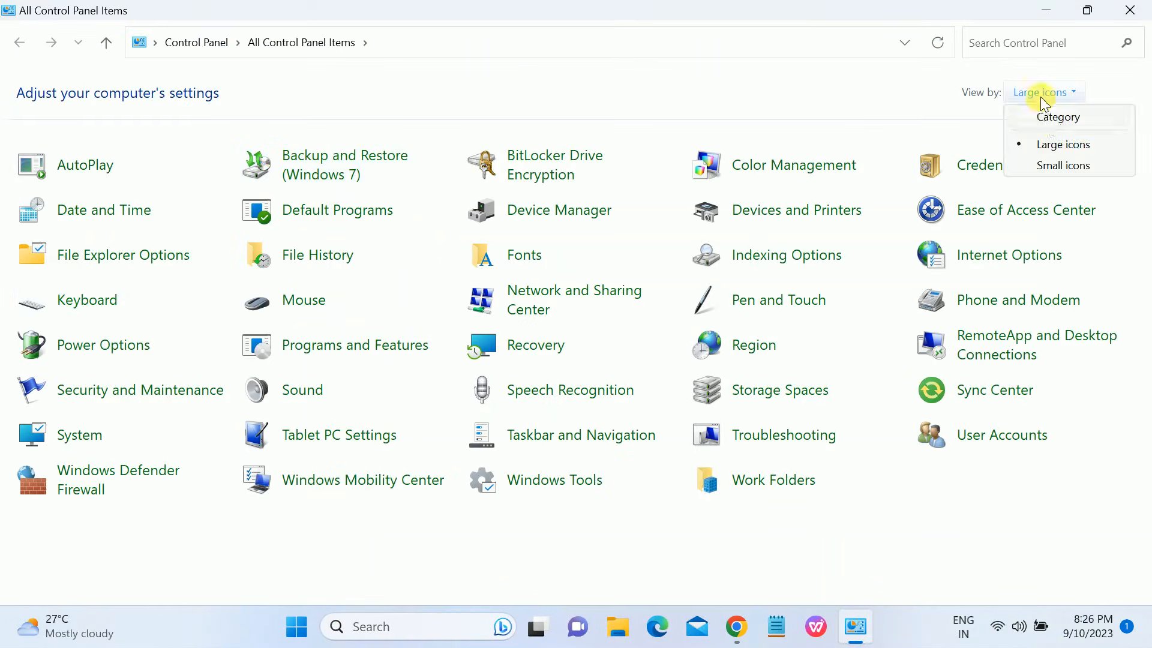
left_click(1059, 117)
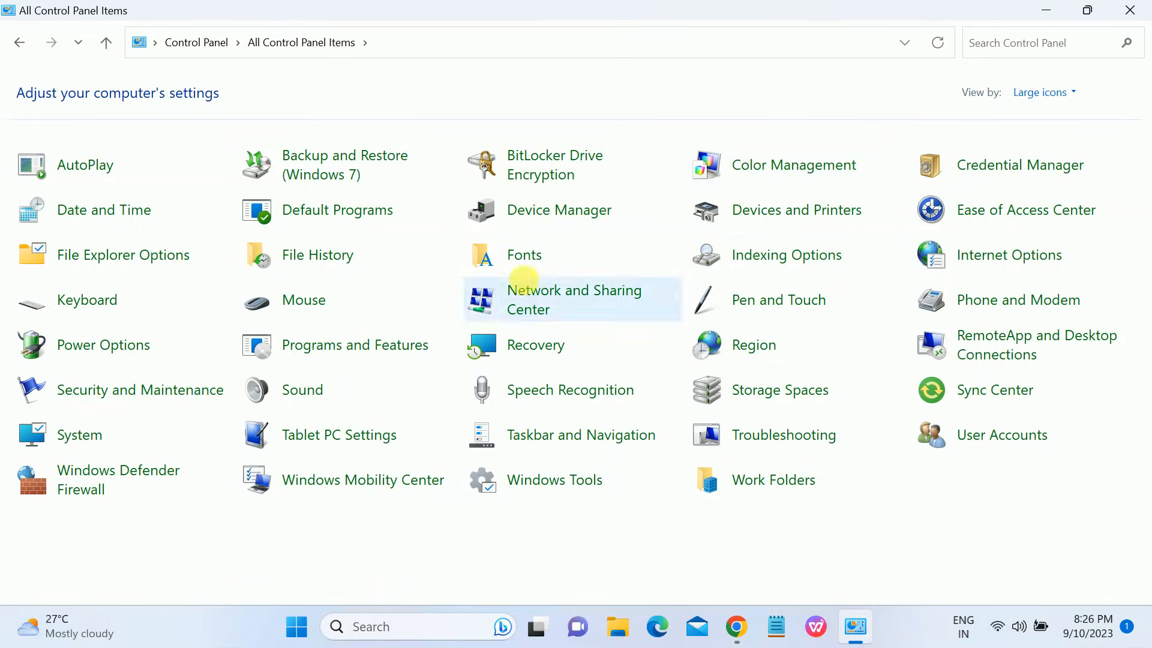
mouse_move(1000, 264)
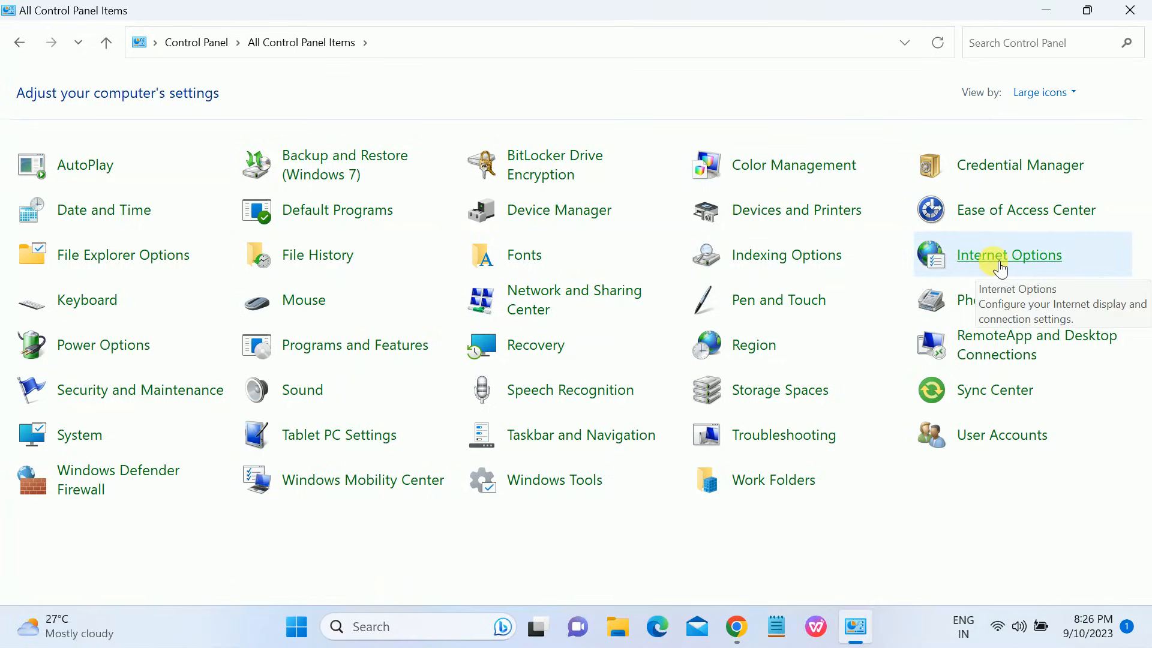
In Internet Options' LAN settings, turn off the proxy server and confirm.
left_click(1009, 254)
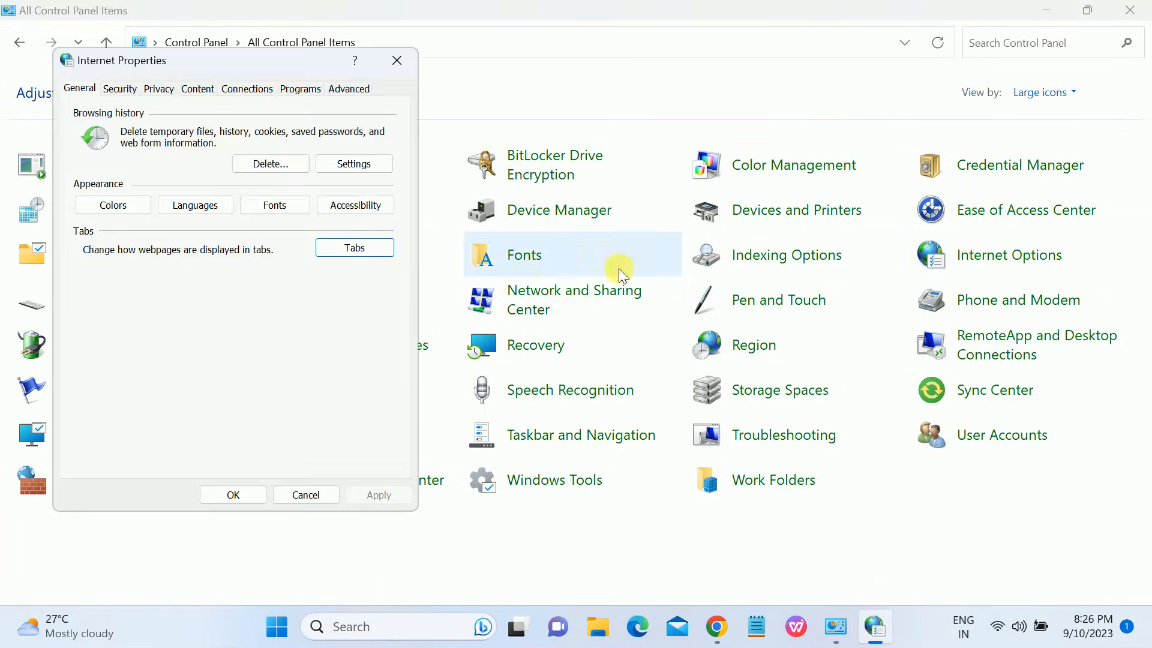
left_click(348, 89)
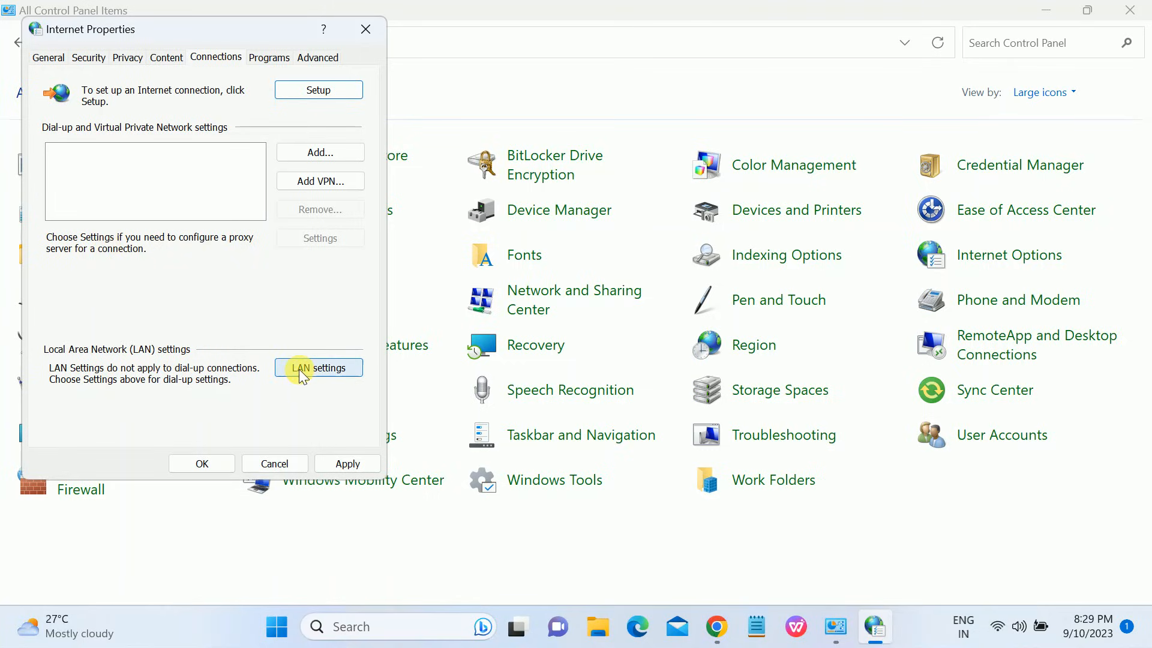
left_click(318, 367)
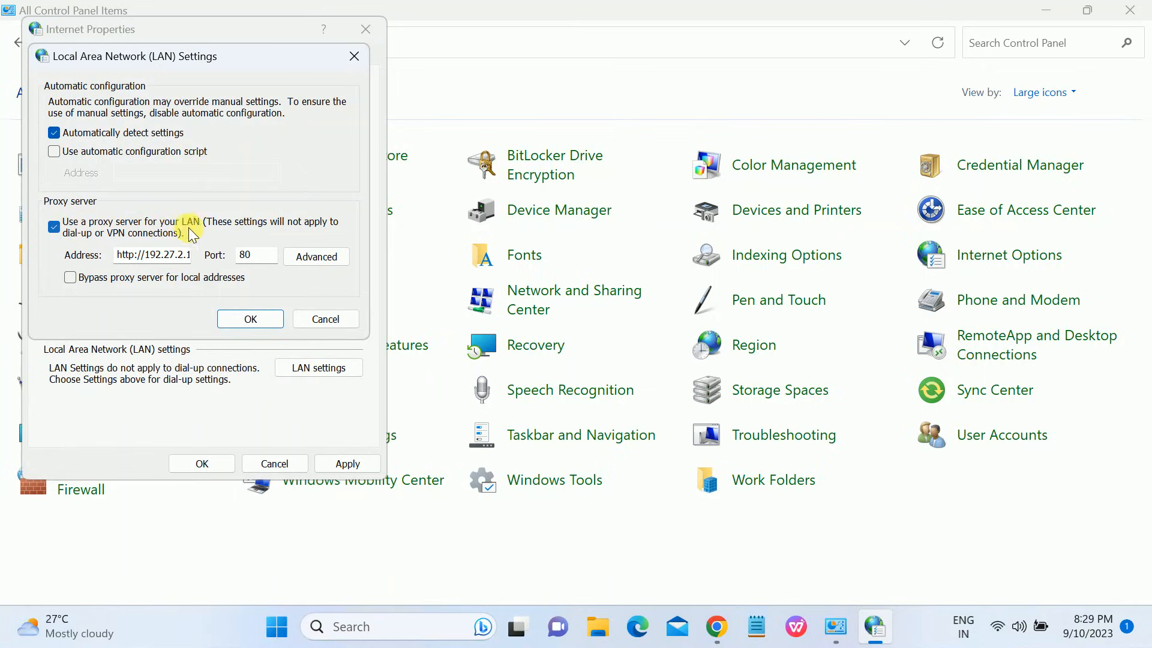
left_click(54, 227)
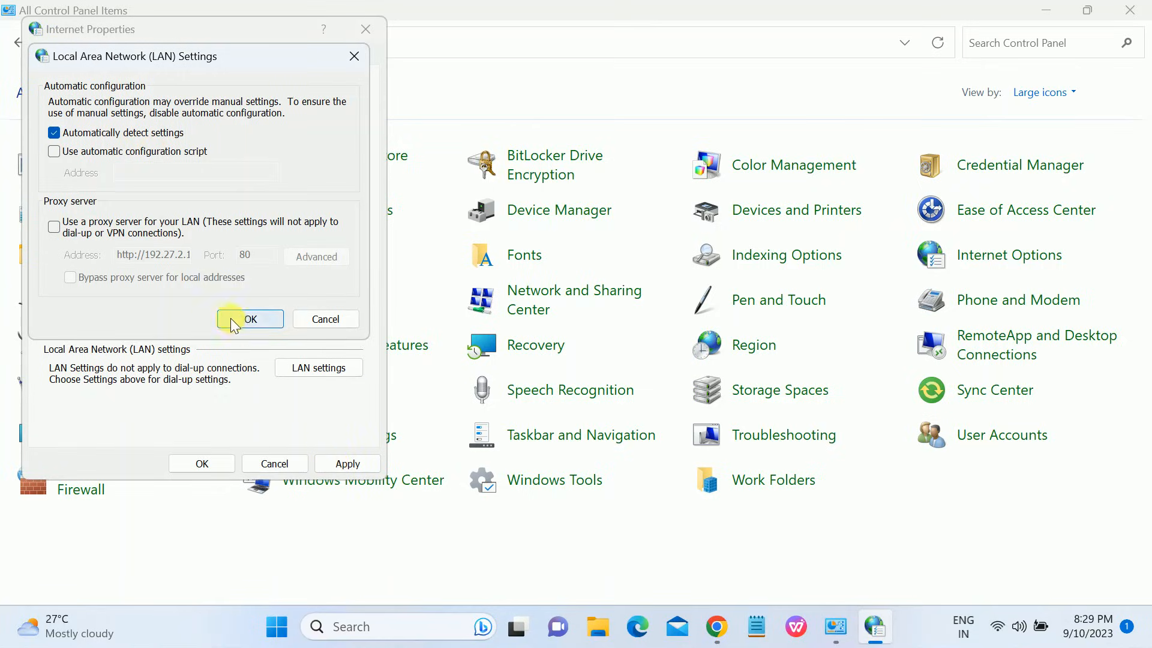
left_click(249, 320)
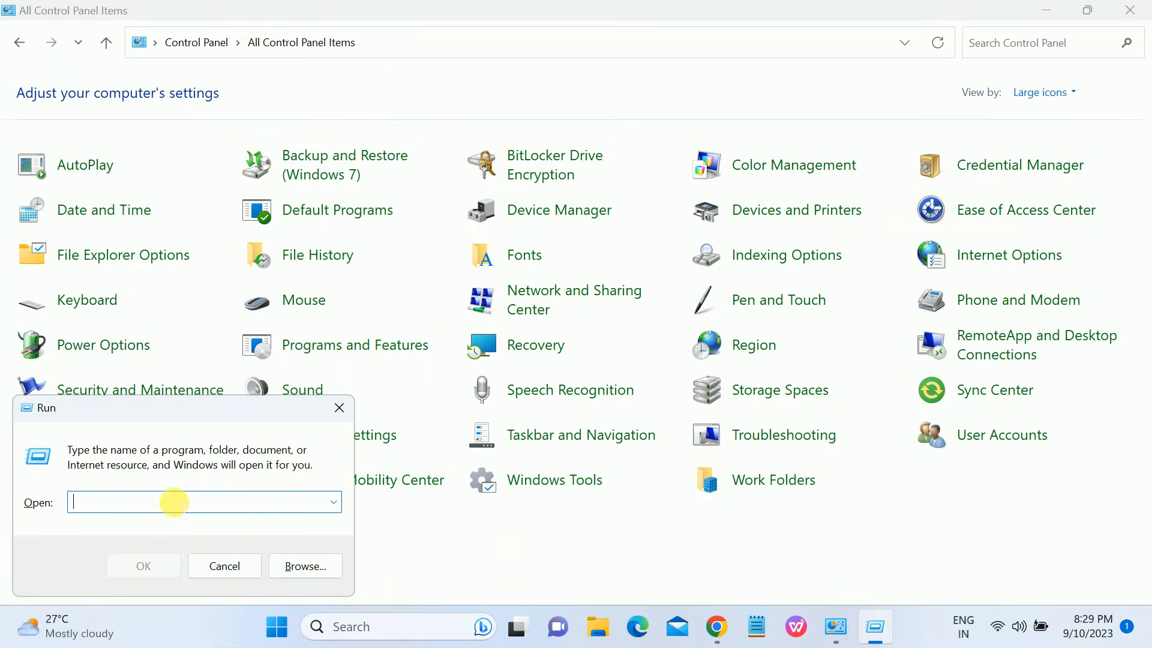
Run ncpa.cpl and reach the Wi-Fi connection's IPv4 properties.
type("ncpa")
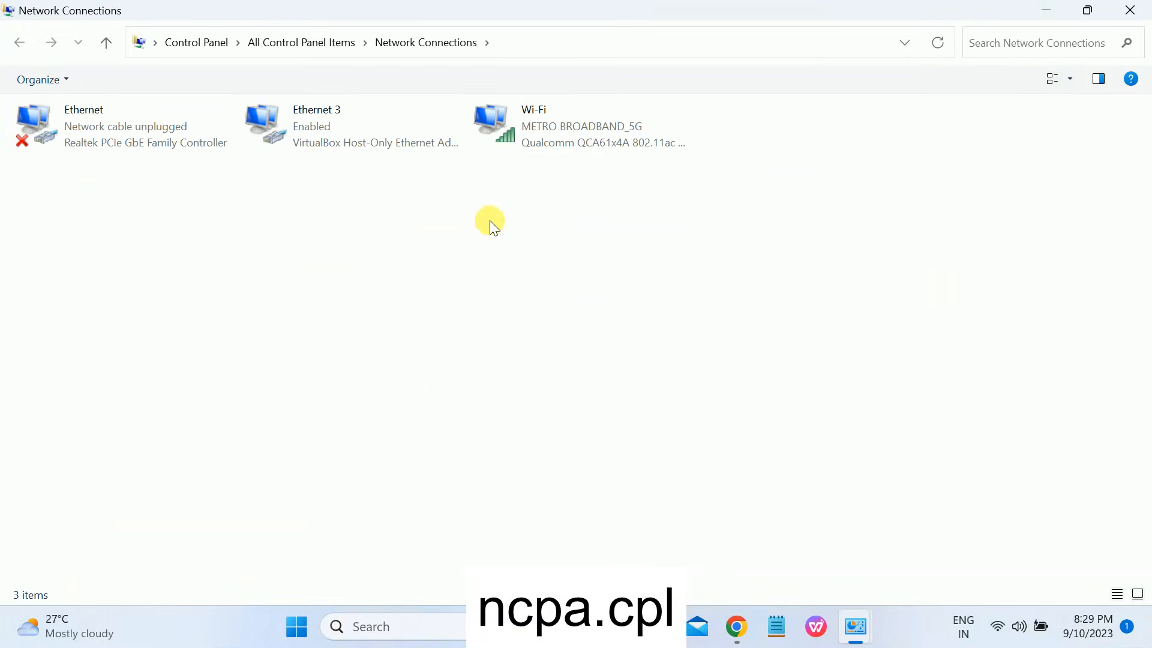
right_click(581, 125)
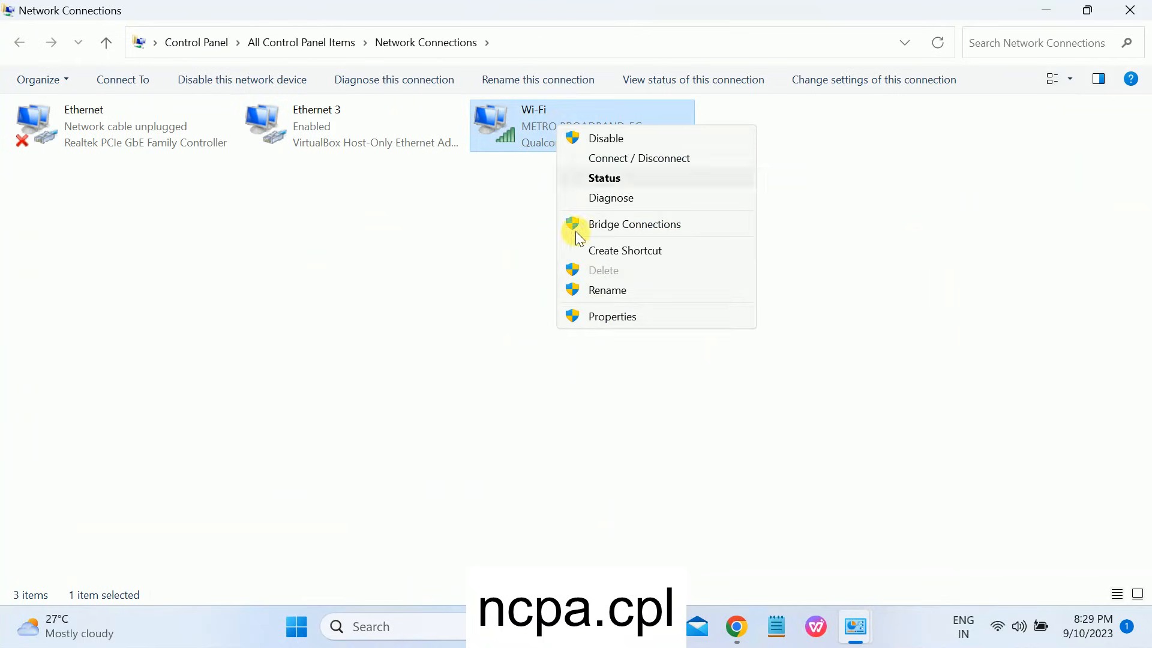
left_click(612, 315)
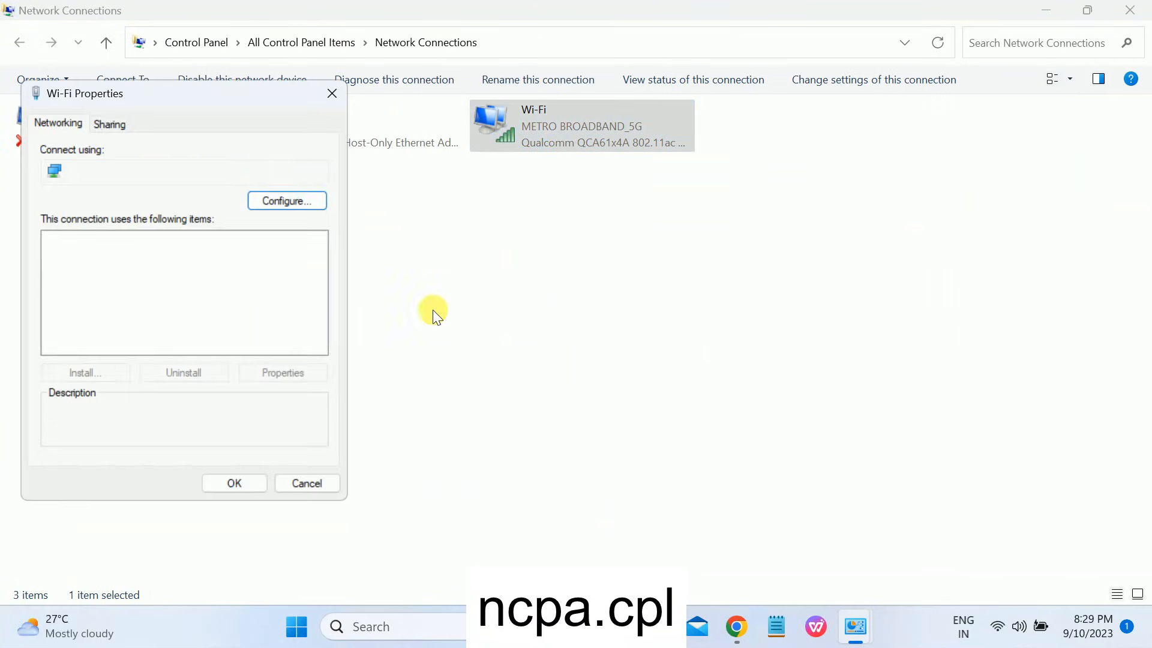
left_click(156, 315)
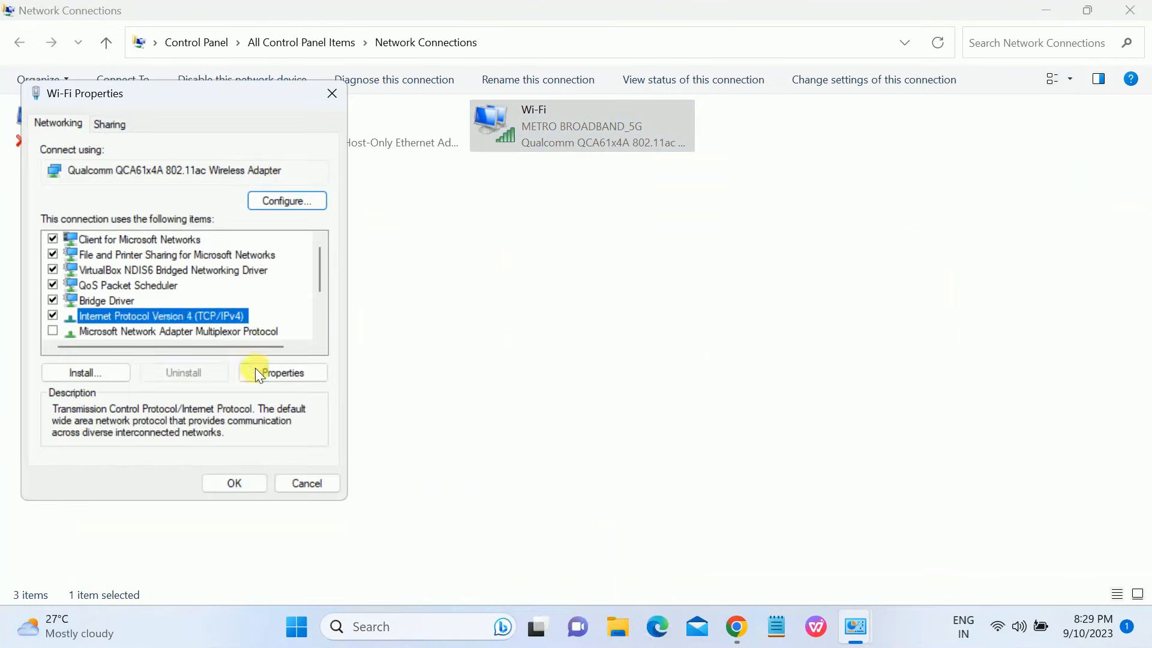
left_click(281, 372)
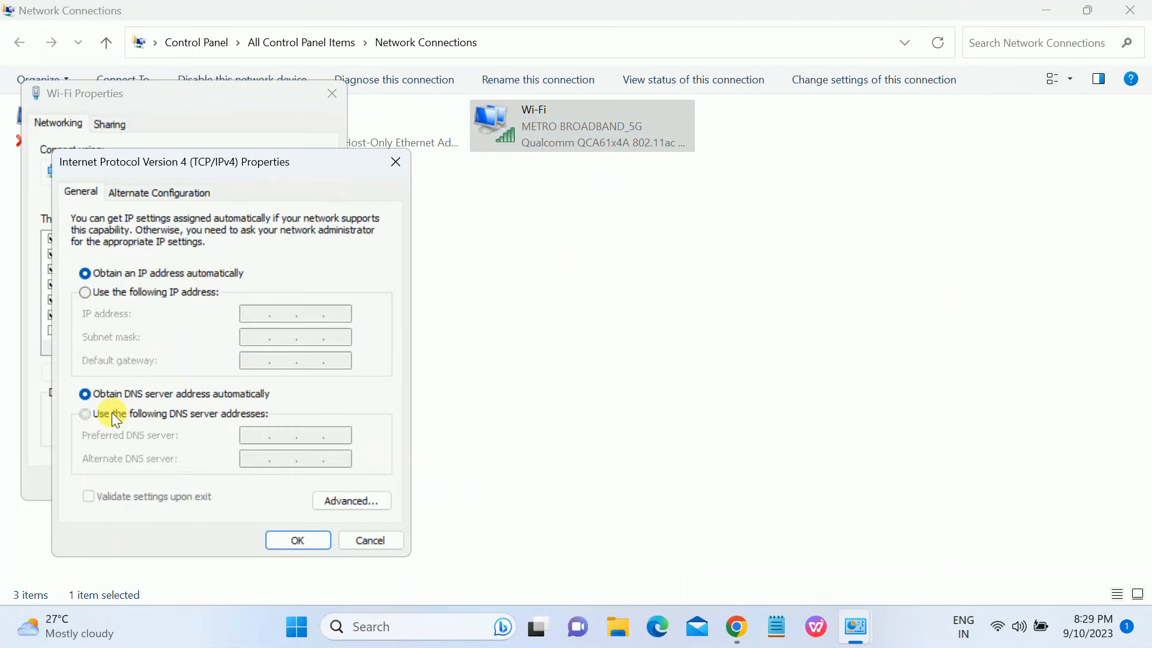
Set manual DNS servers 8.8.8.8 and 8.8.4.4 and apply them.
left_click(84, 412)
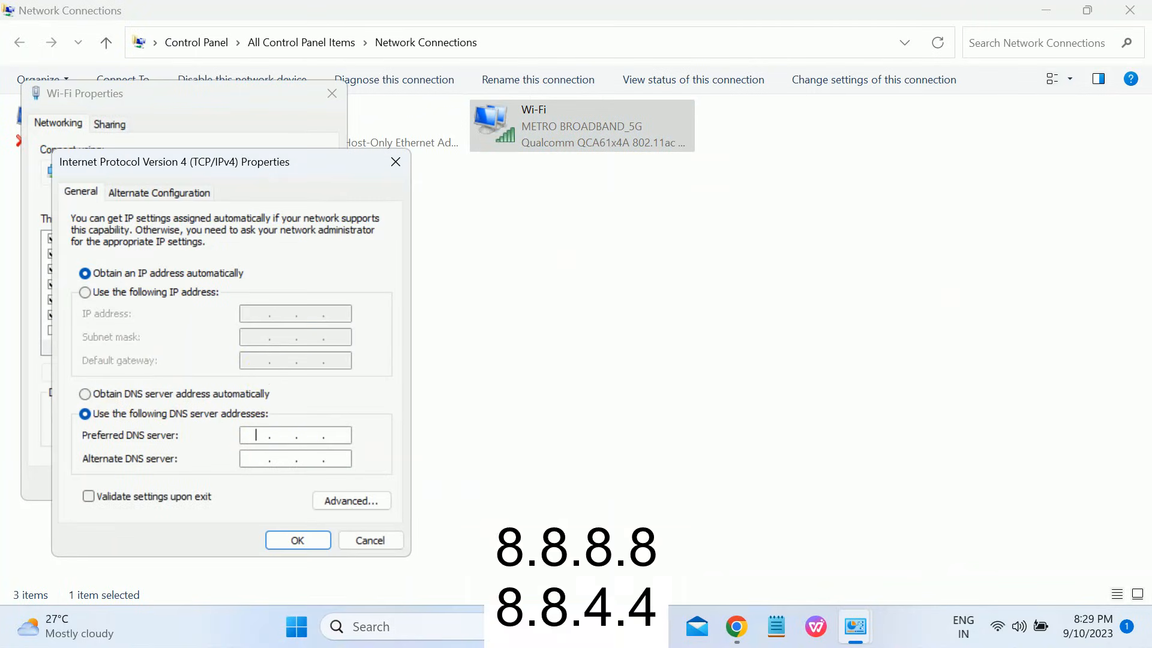
type("8.8.8")
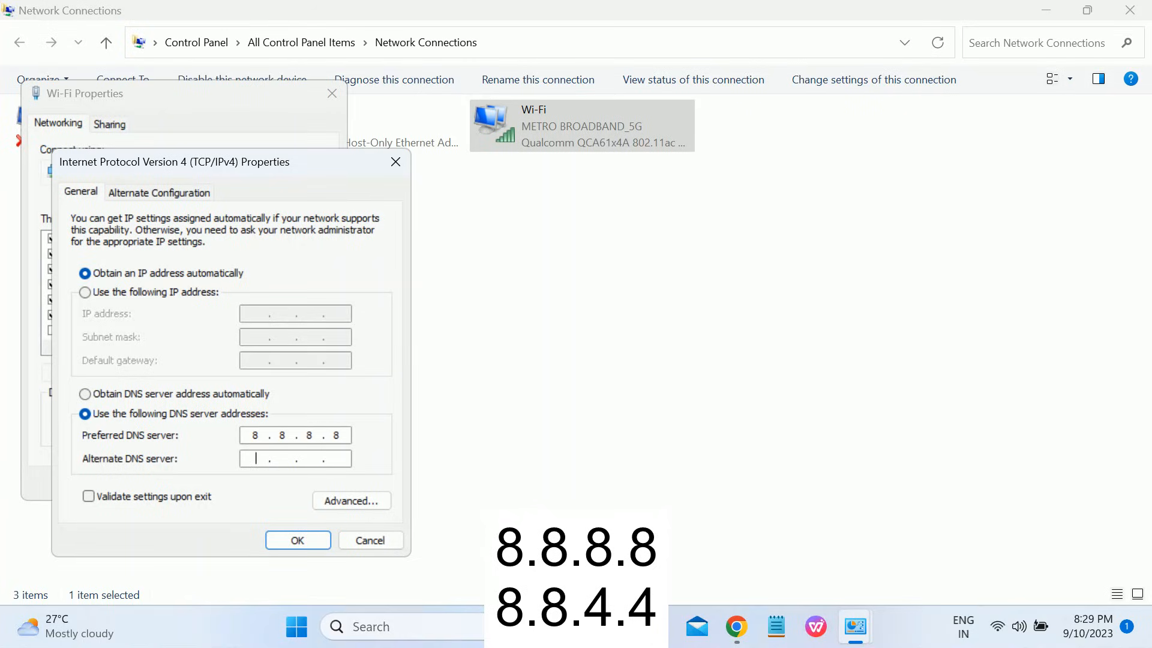
type("8.8.")
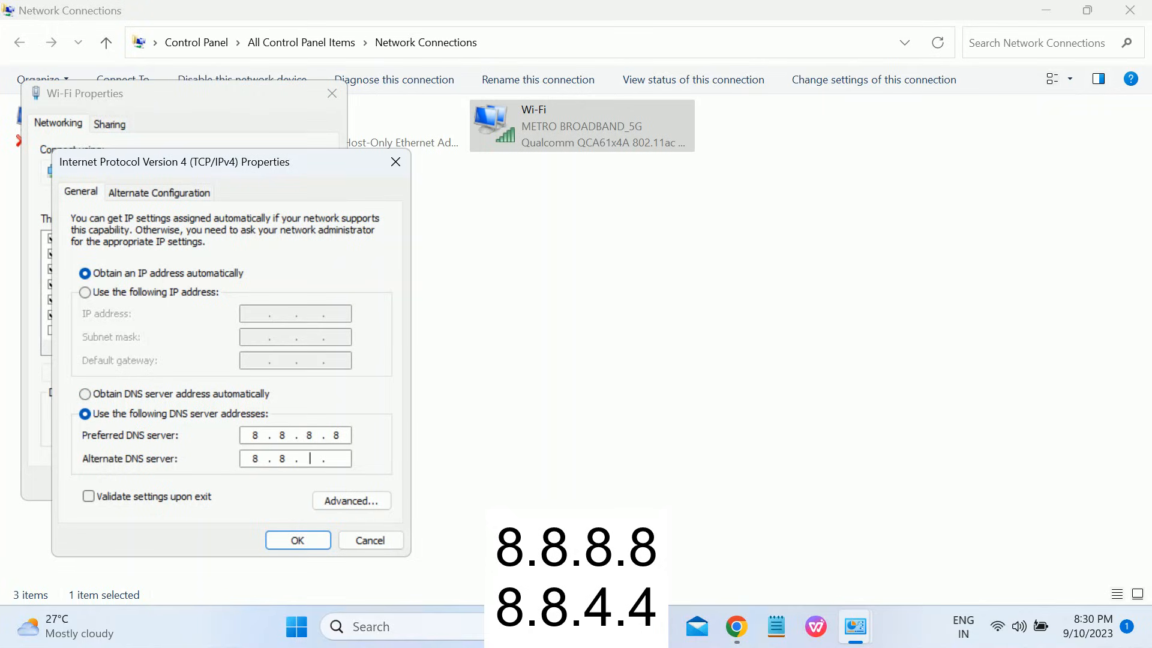
type("4")
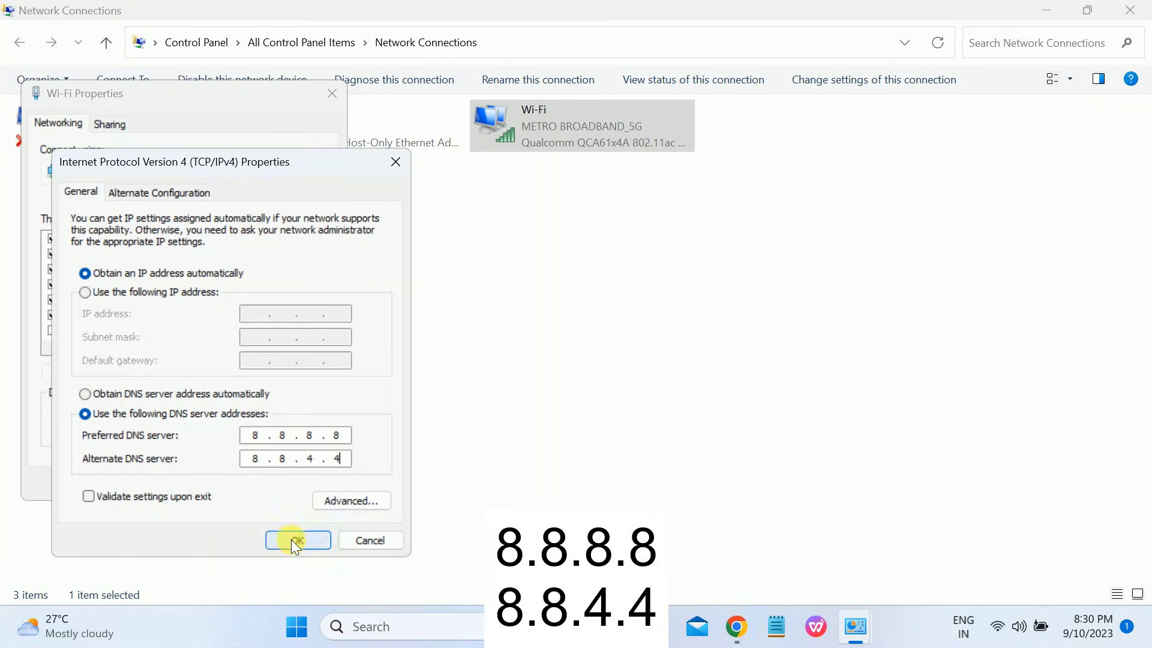
left_click(297, 540)
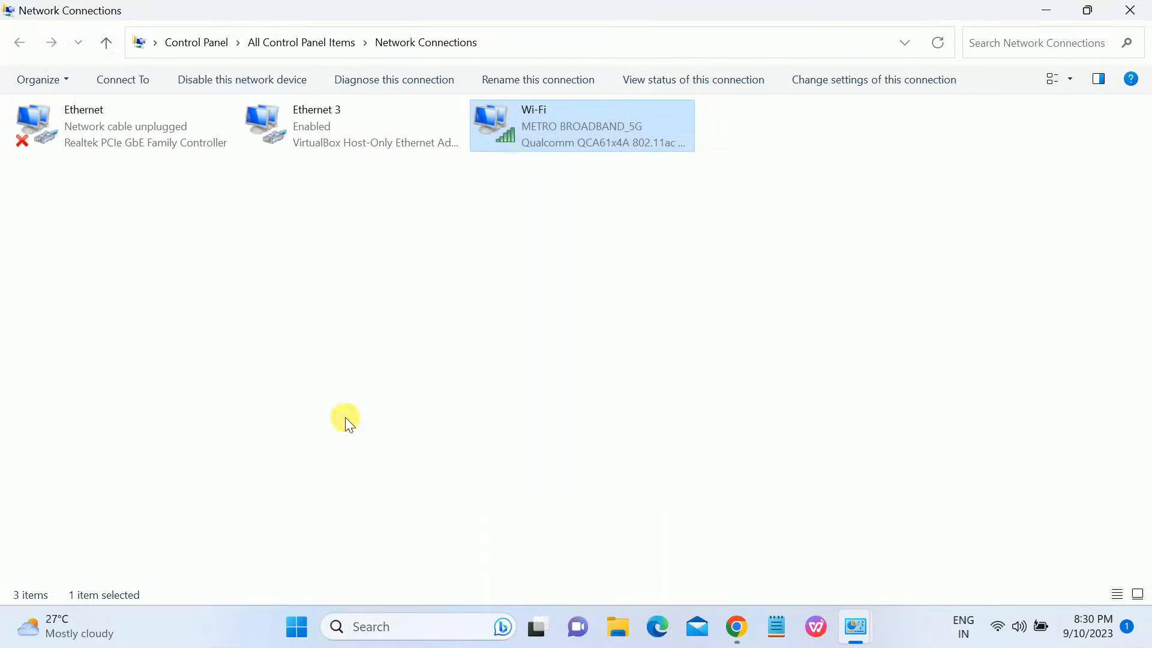
Diagnose the Wi-Fi connection, restart its network adaptor, and close Network Connections.
right_click(581, 125)
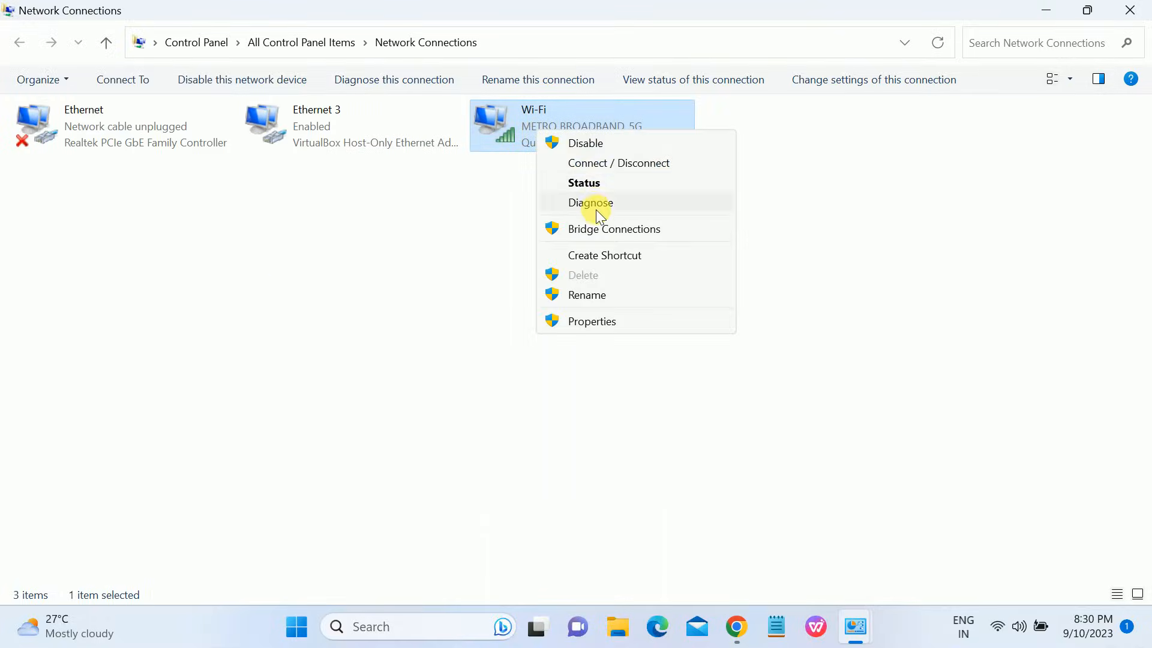
left_click(590, 203)
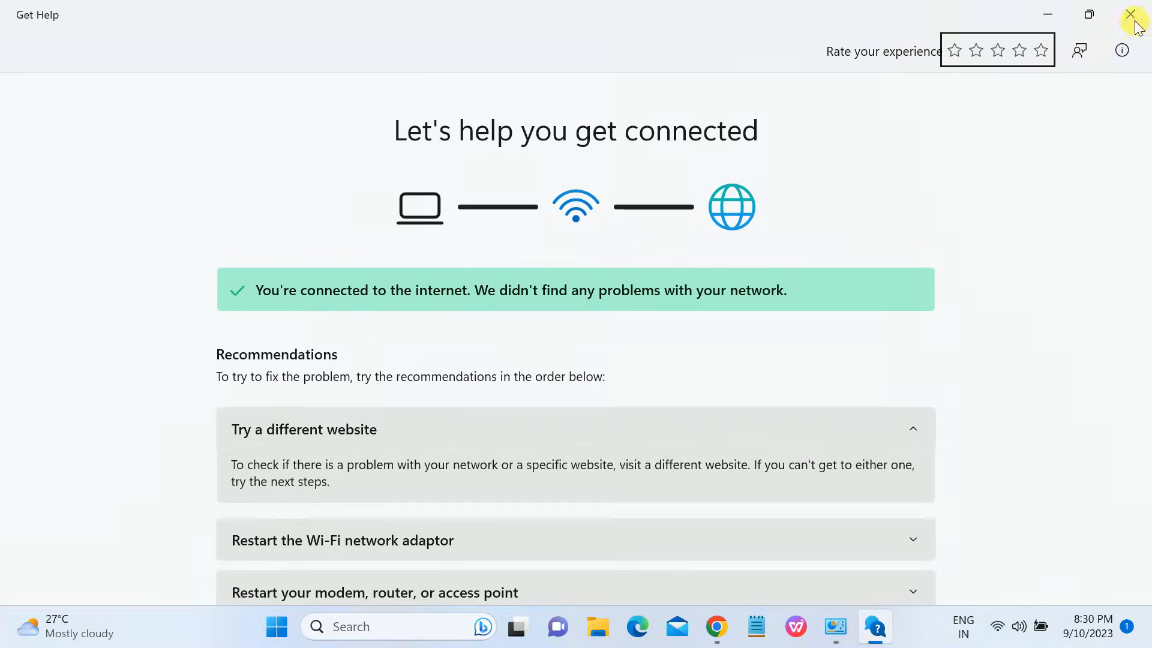
mouse_move(511, 377)
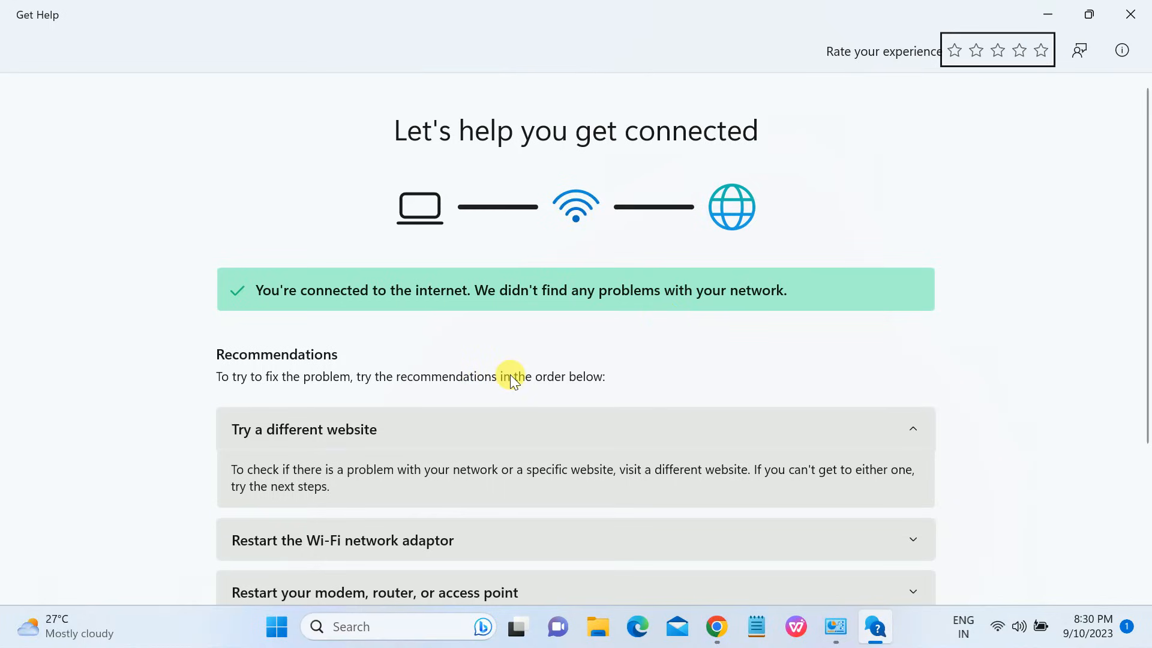
scroll("down", 3)
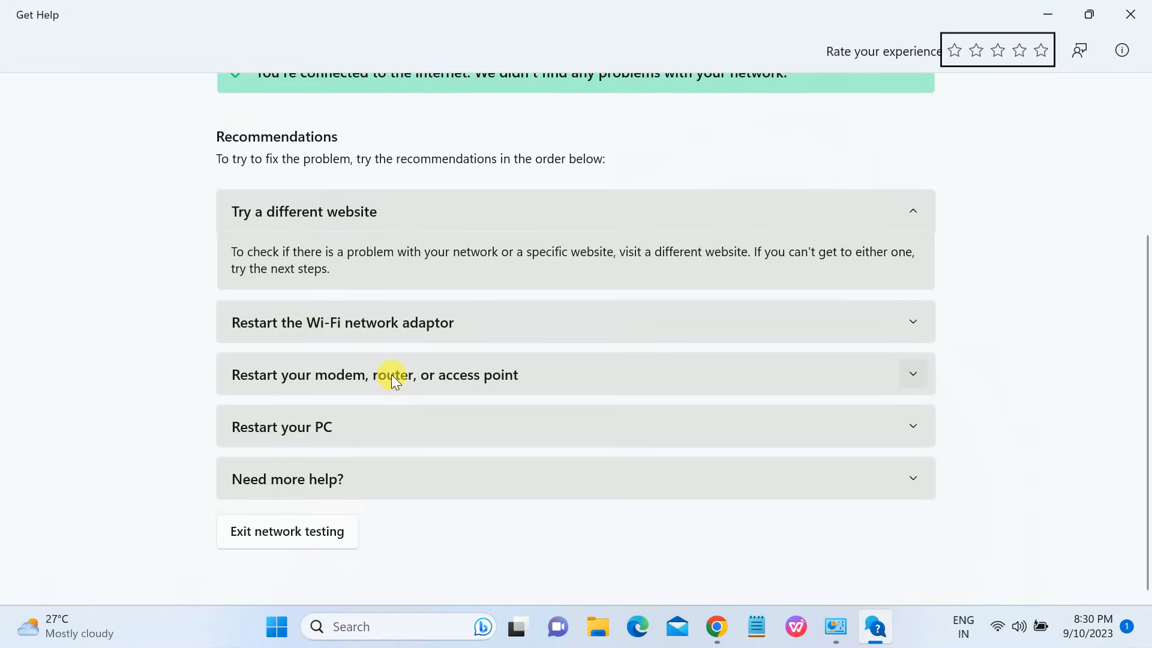
left_click(342, 323)
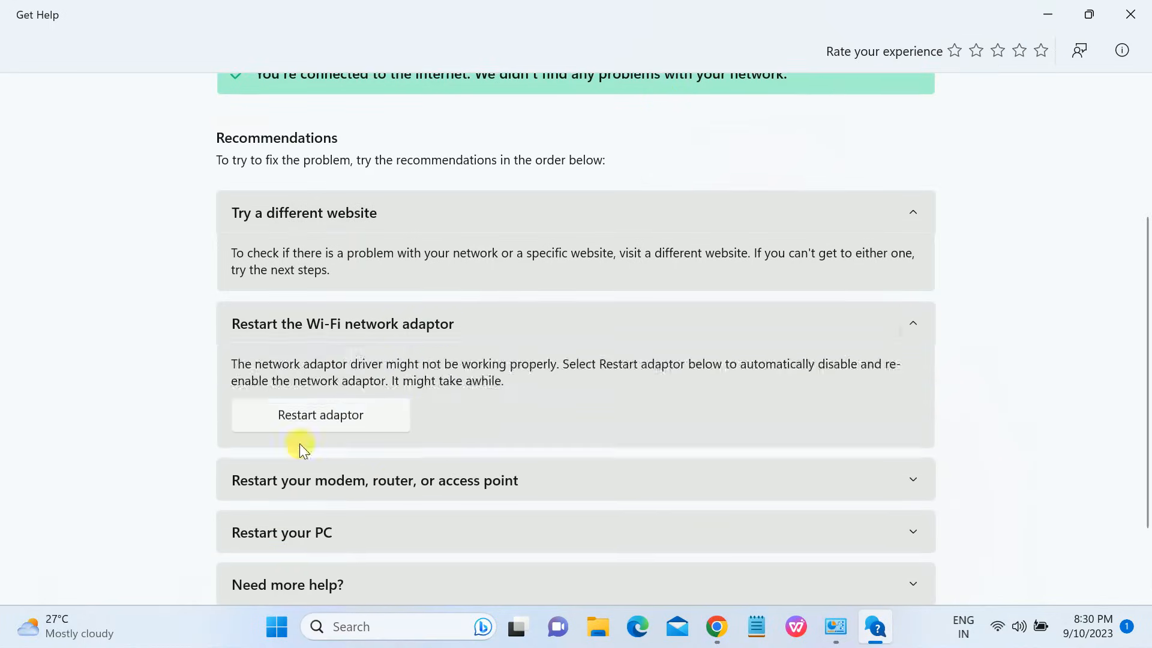
left_click(321, 414)
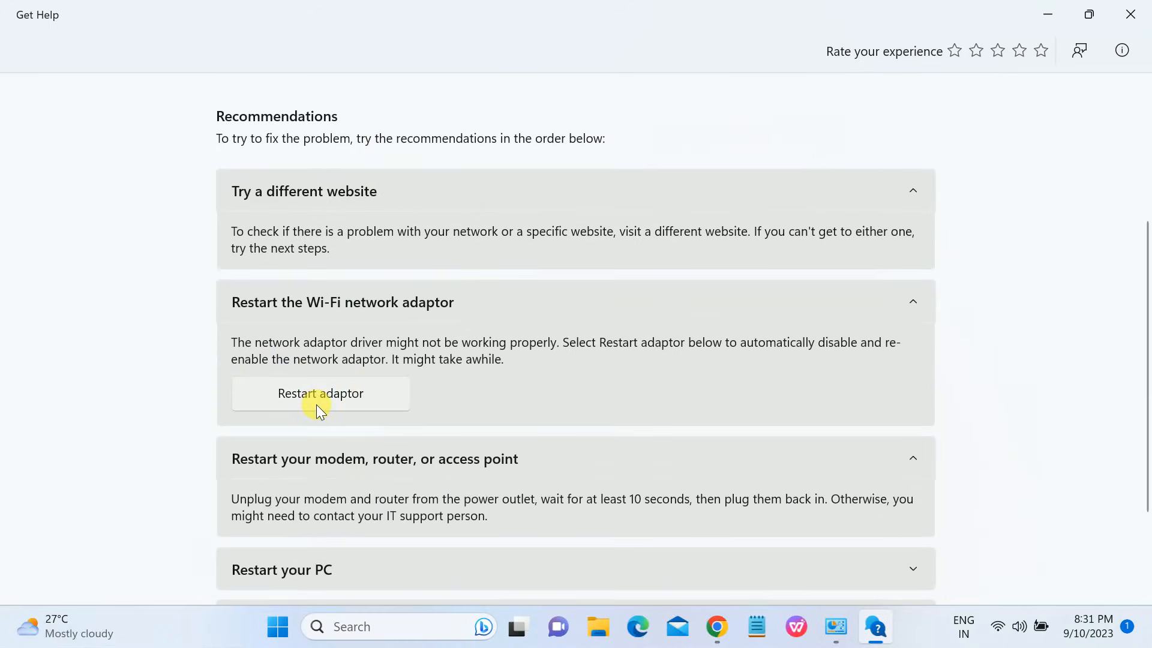
mouse_move(364, 328)
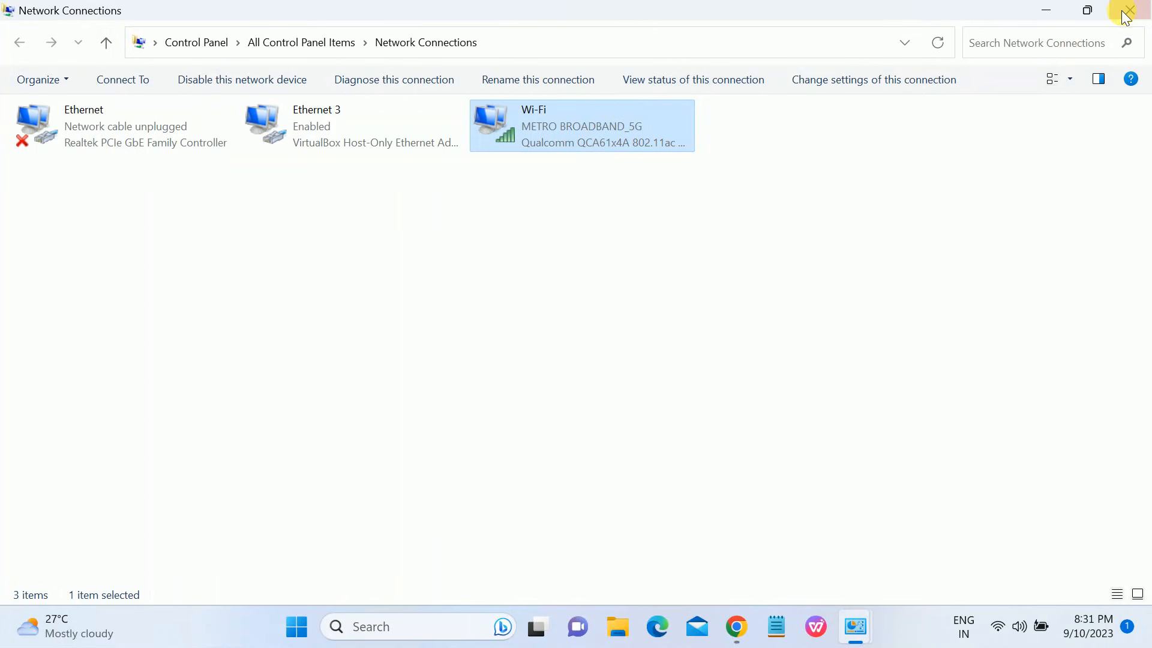
left_click(106, 42)
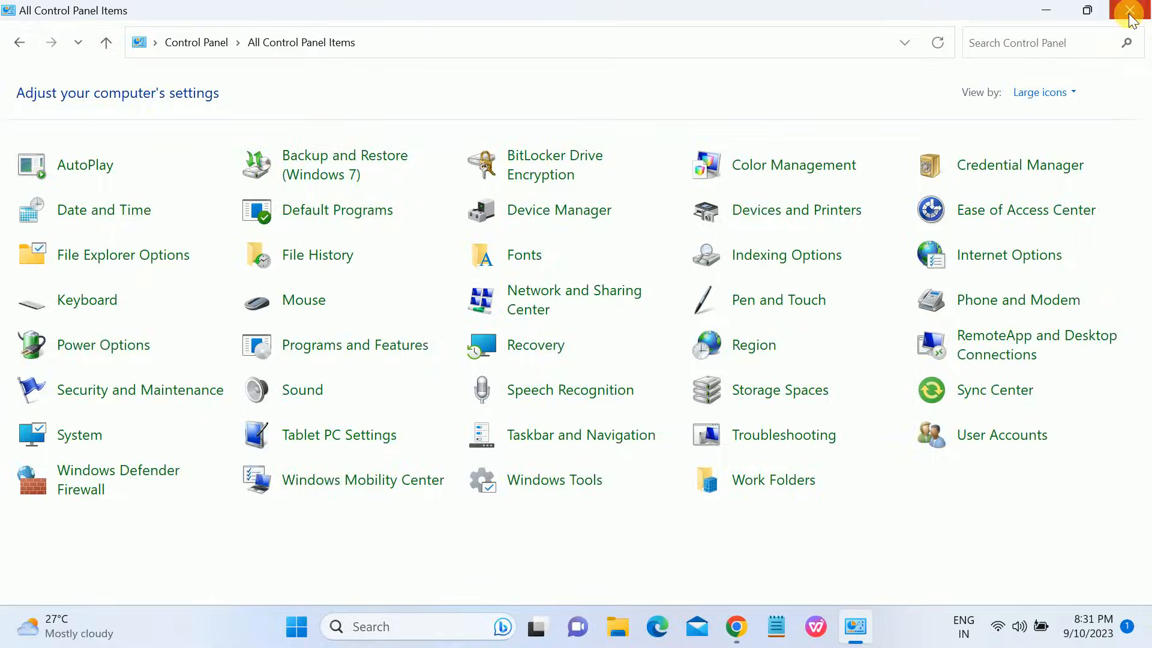
Reload the failed google.com tab and return to the lenovo driver download results tab.
left_click(1129, 11)
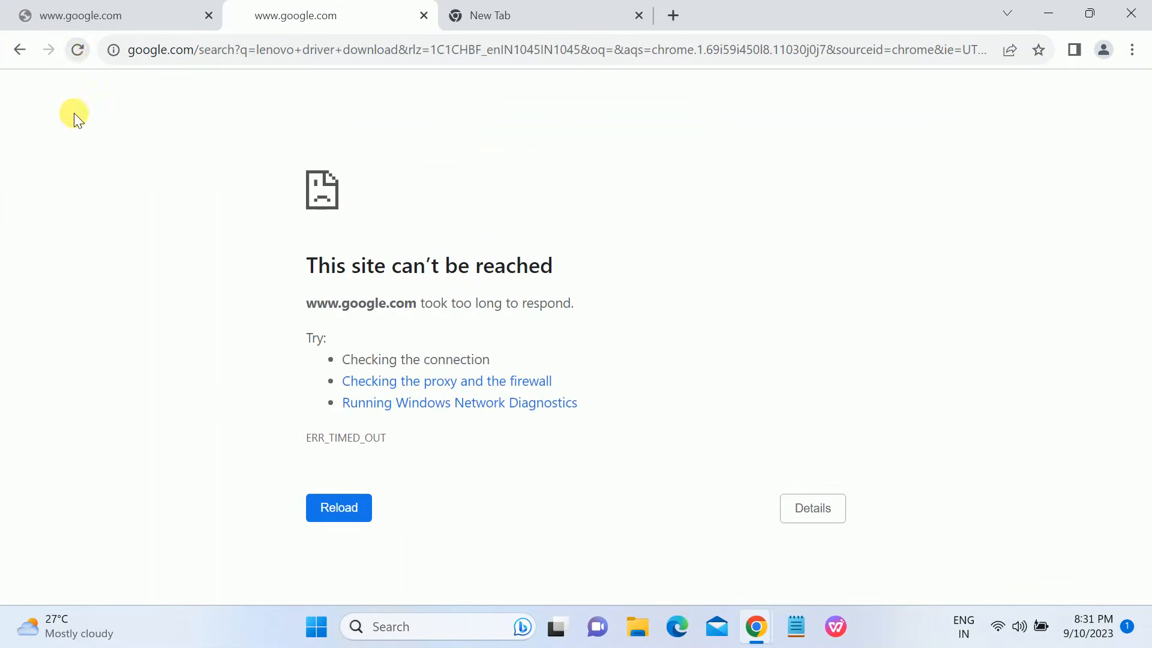
left_click(327, 16)
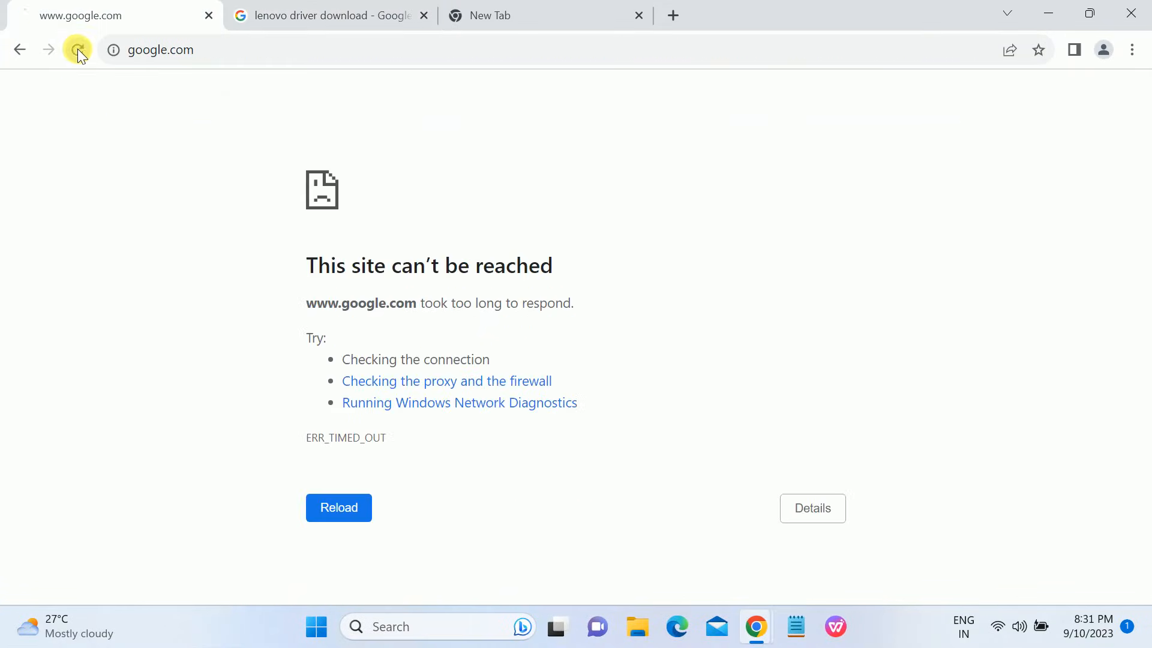
left_click(76, 50)
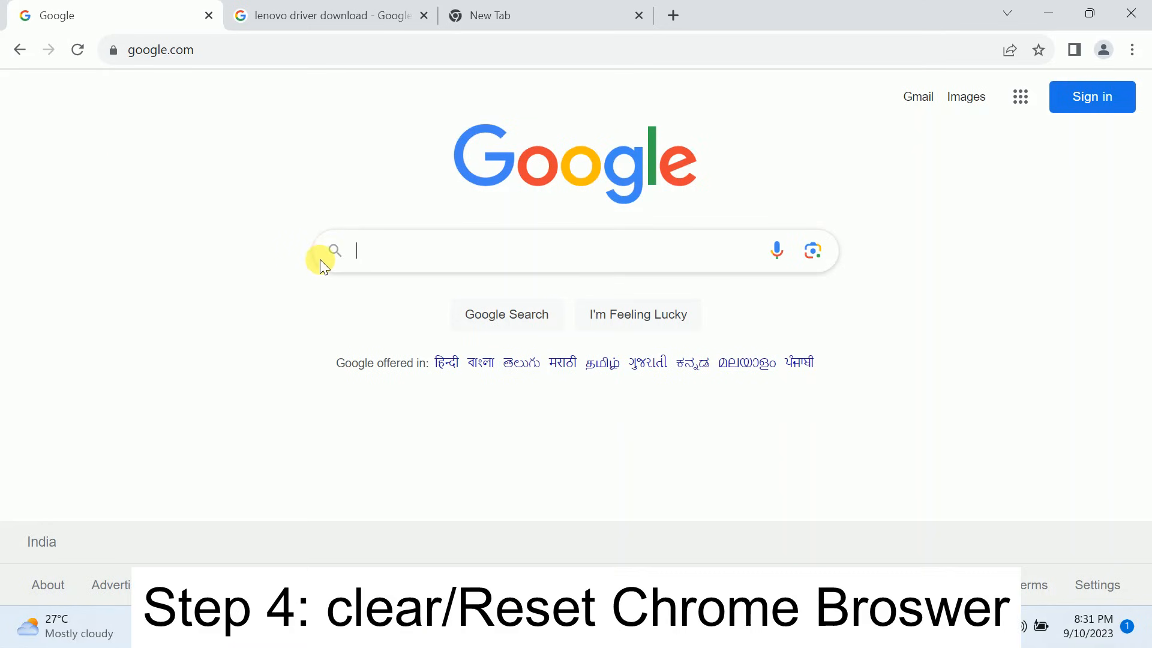
left_click(326, 15)
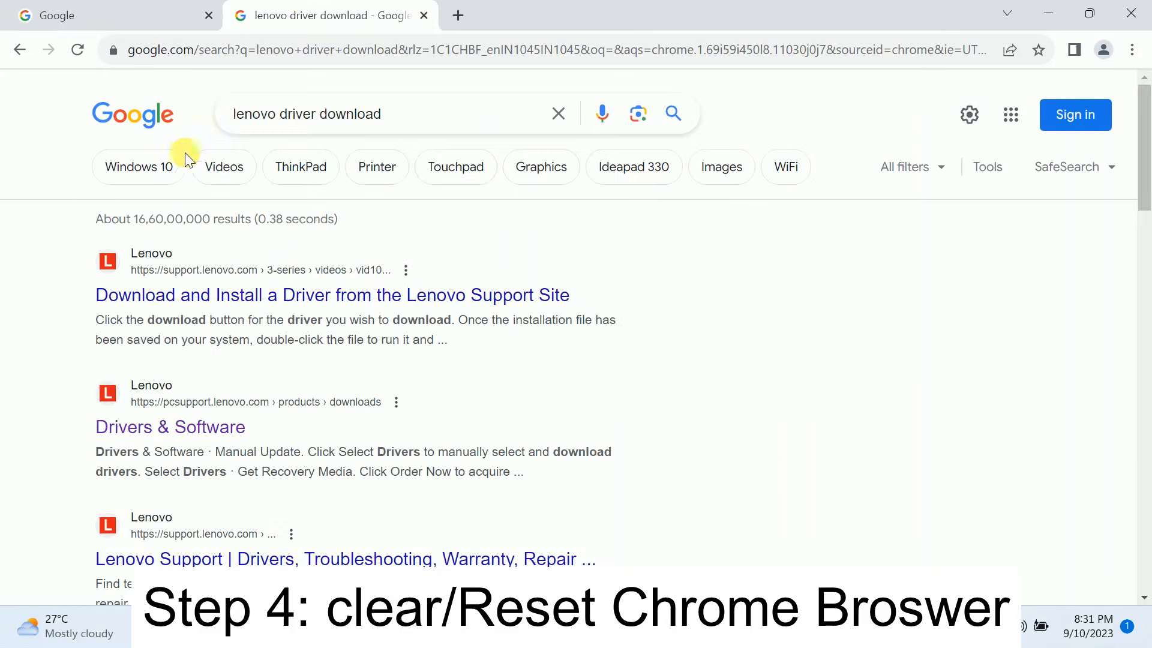
mouse_move(440, 15)
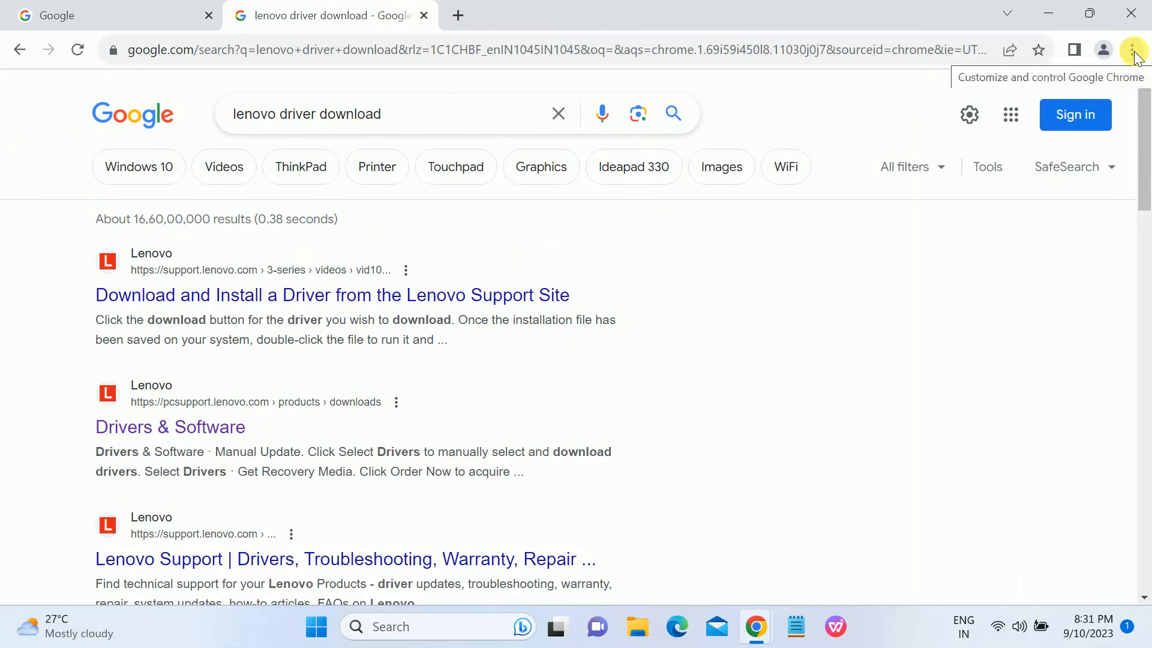
Review the all-time Advanced clear-browsing-data options from History, then cancel without clearing.
left_click(1134, 51)
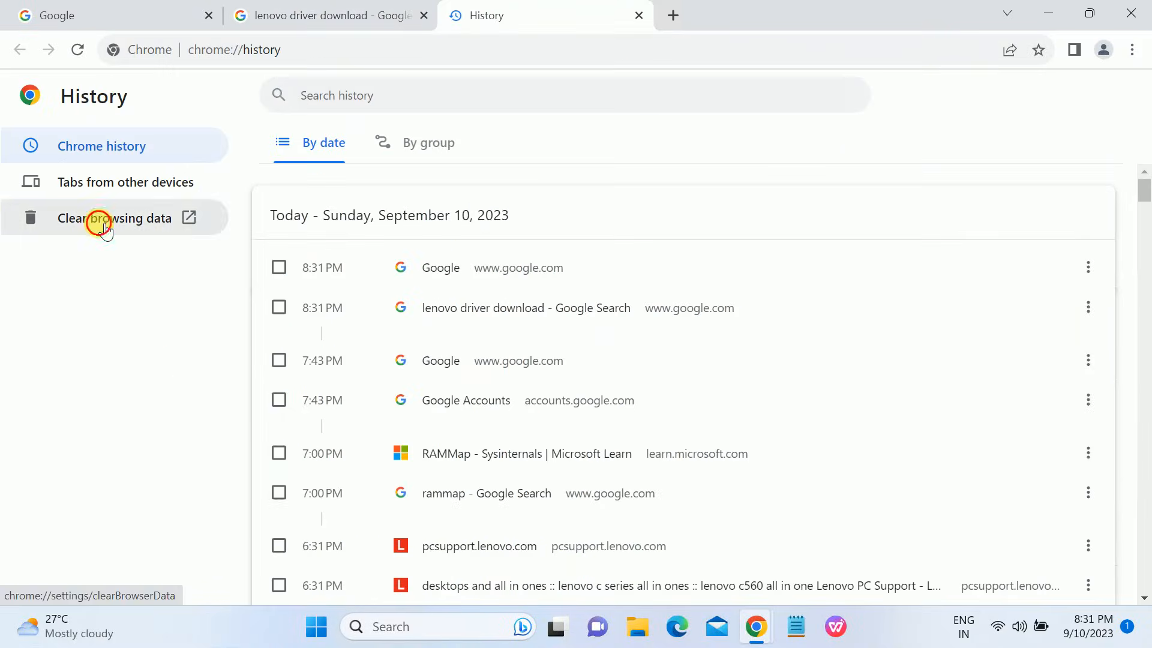
left_click(116, 219)
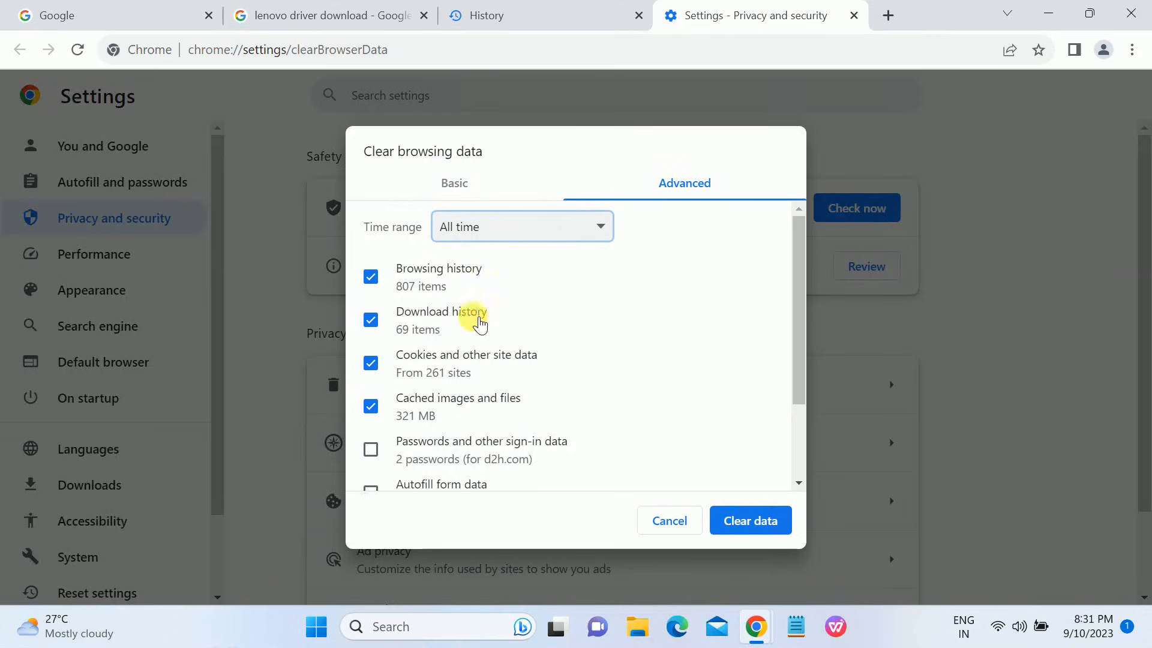
scroll("down", 3)
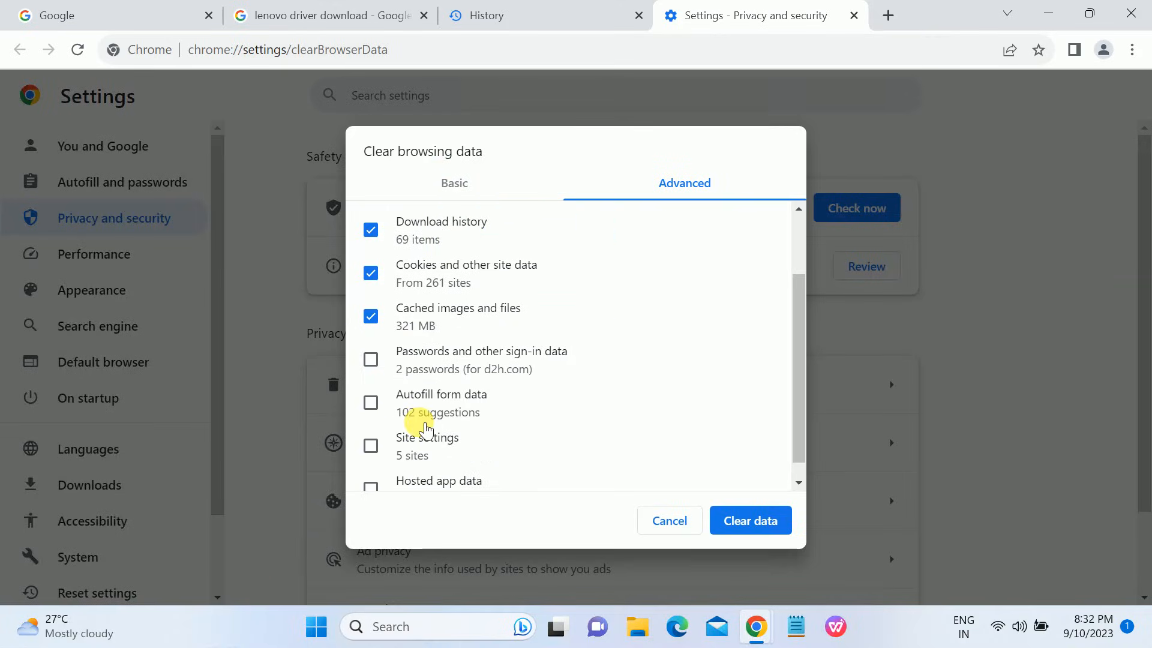
mouse_move(482, 367)
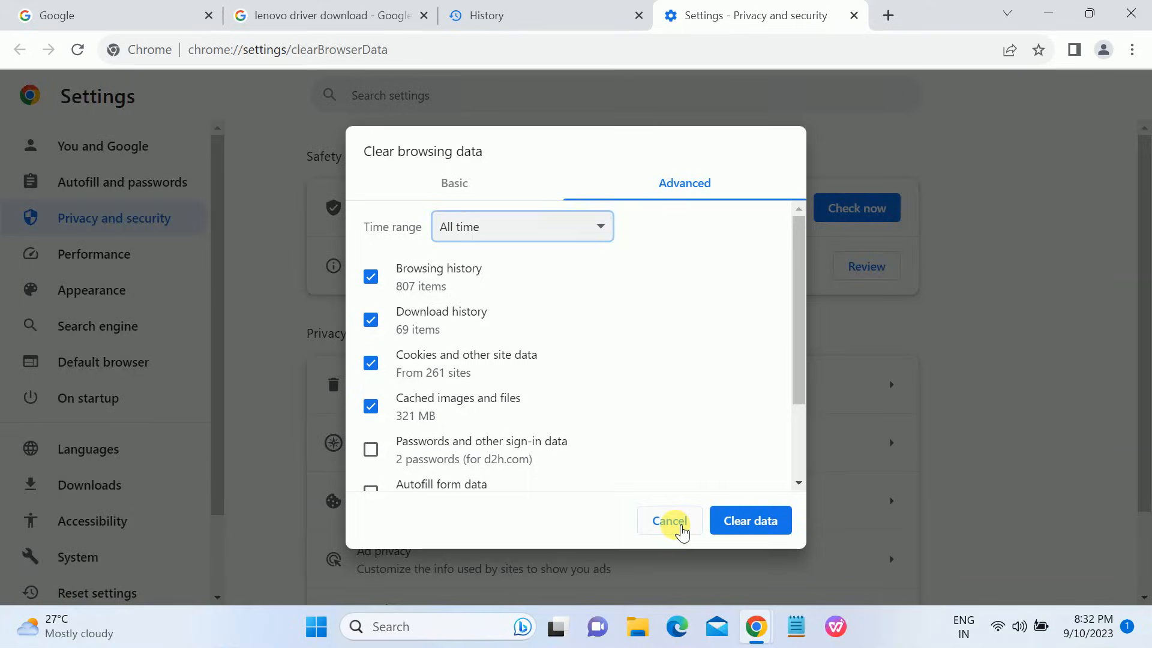
left_click(670, 519)
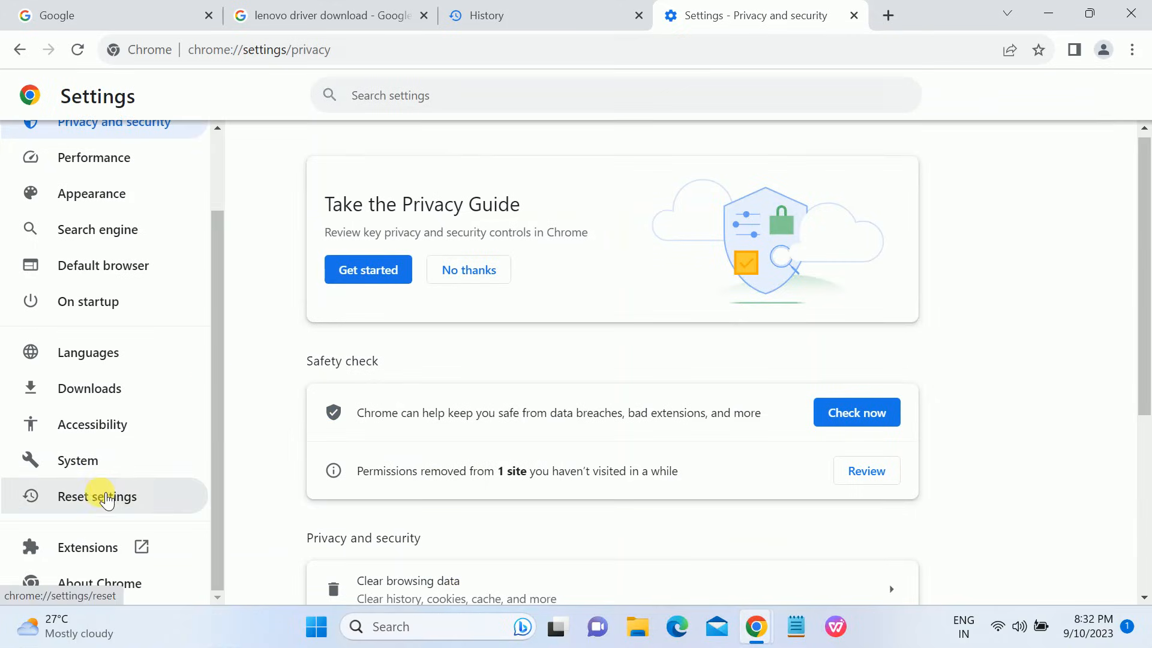
Open the Restore settings to original defaults confirmation, noting bookmarks and history stay unaffected.
left_click(96, 496)
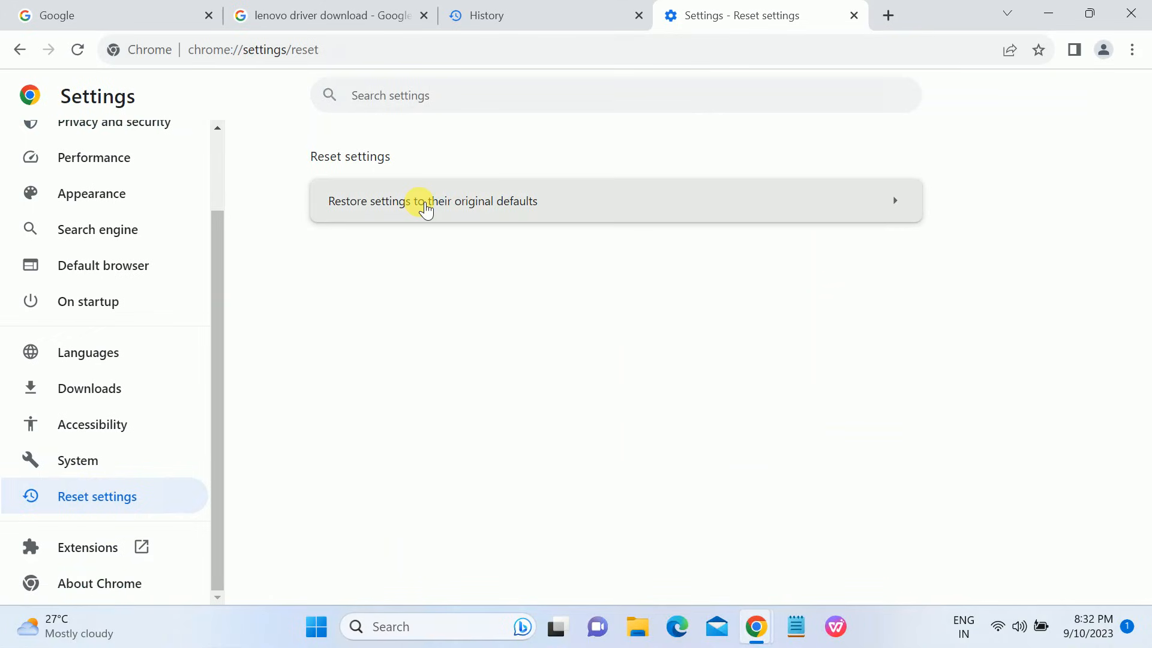
left_click(433, 200)
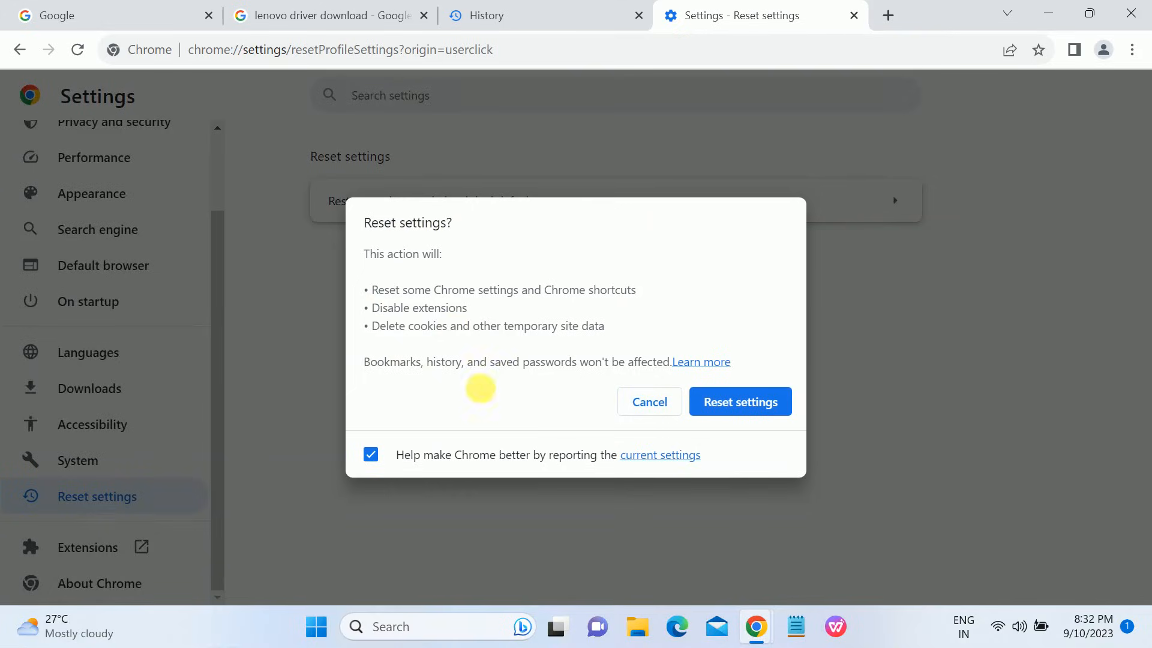
mouse_move(393, 365)
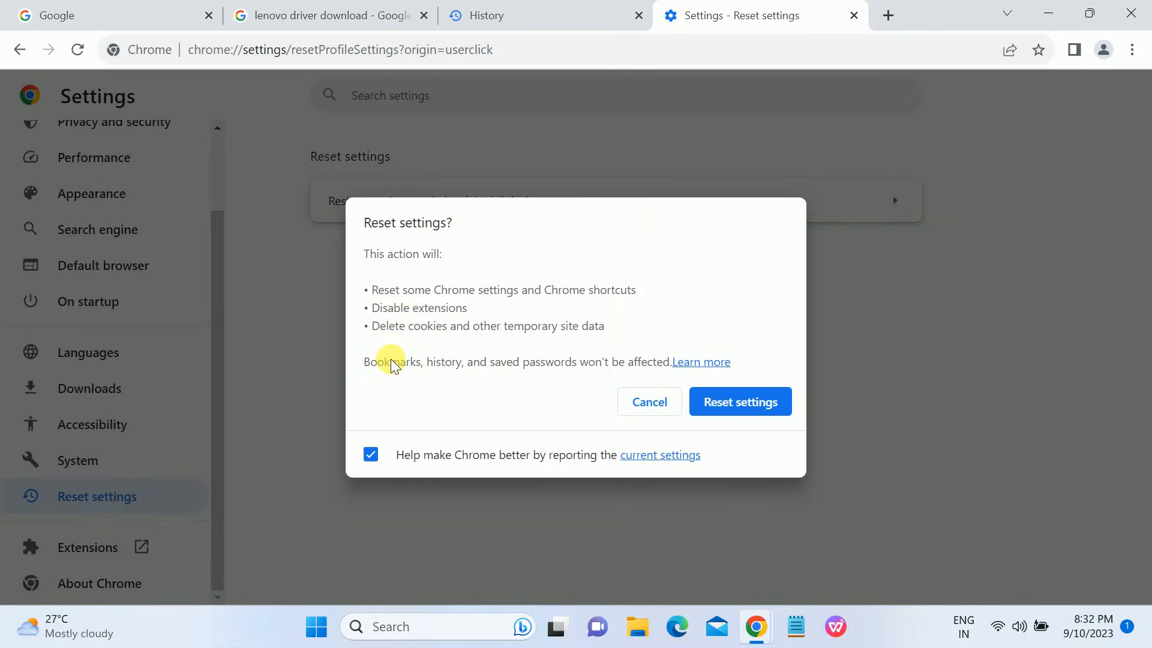
left_click_drag(391, 361, 577, 361)
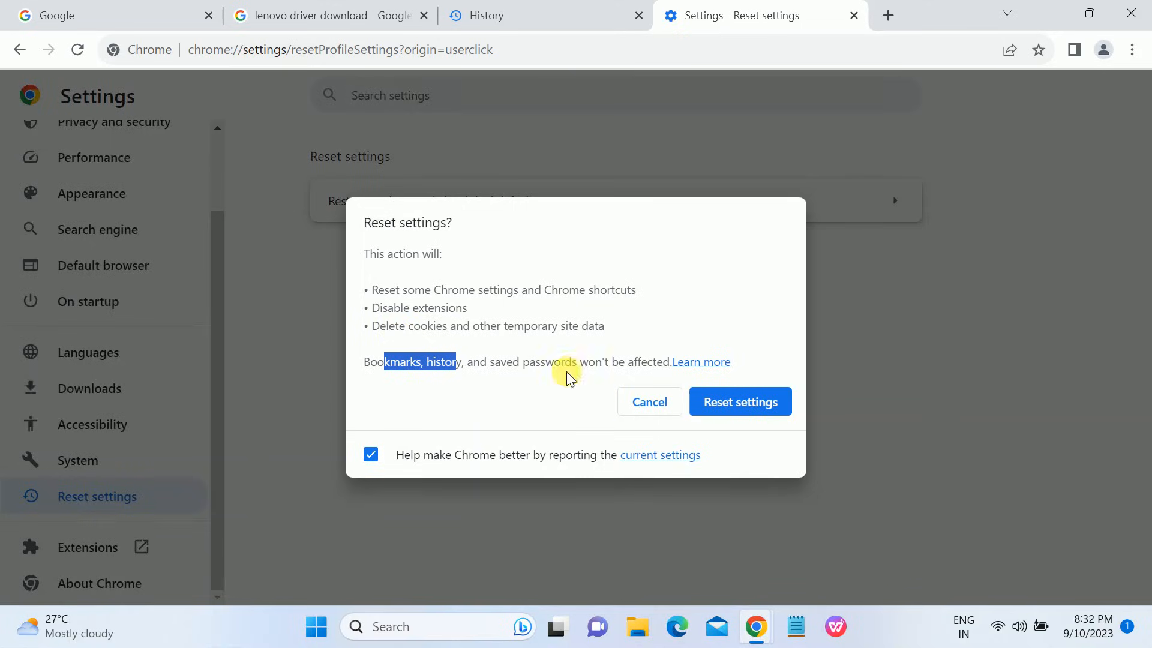
mouse_move(496, 353)
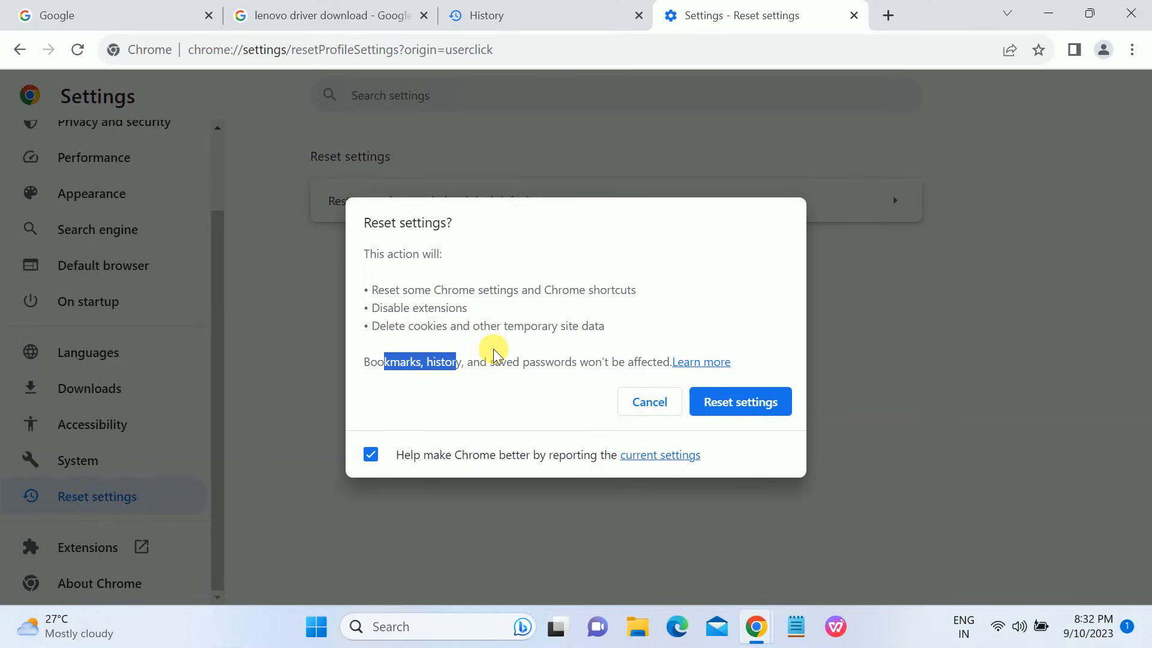